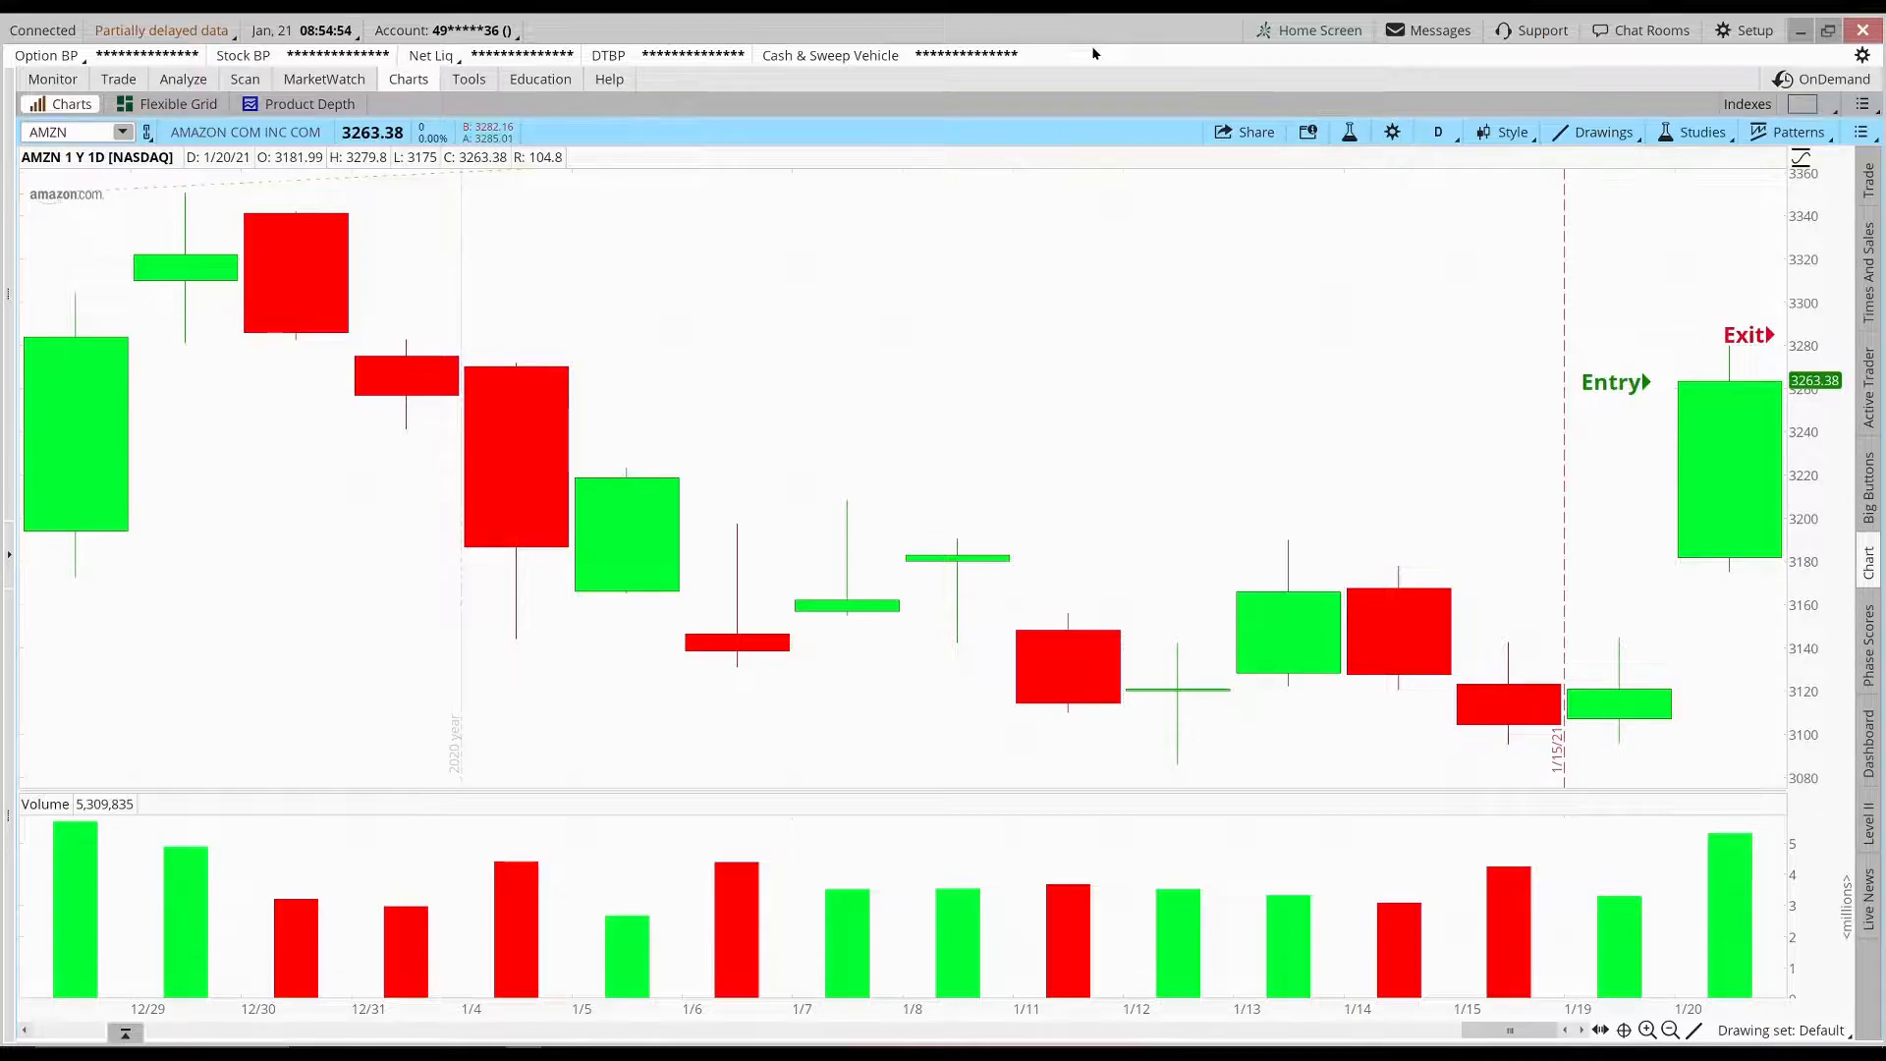
{"action": "mouse_move", "coordinate": [1299, 292]}
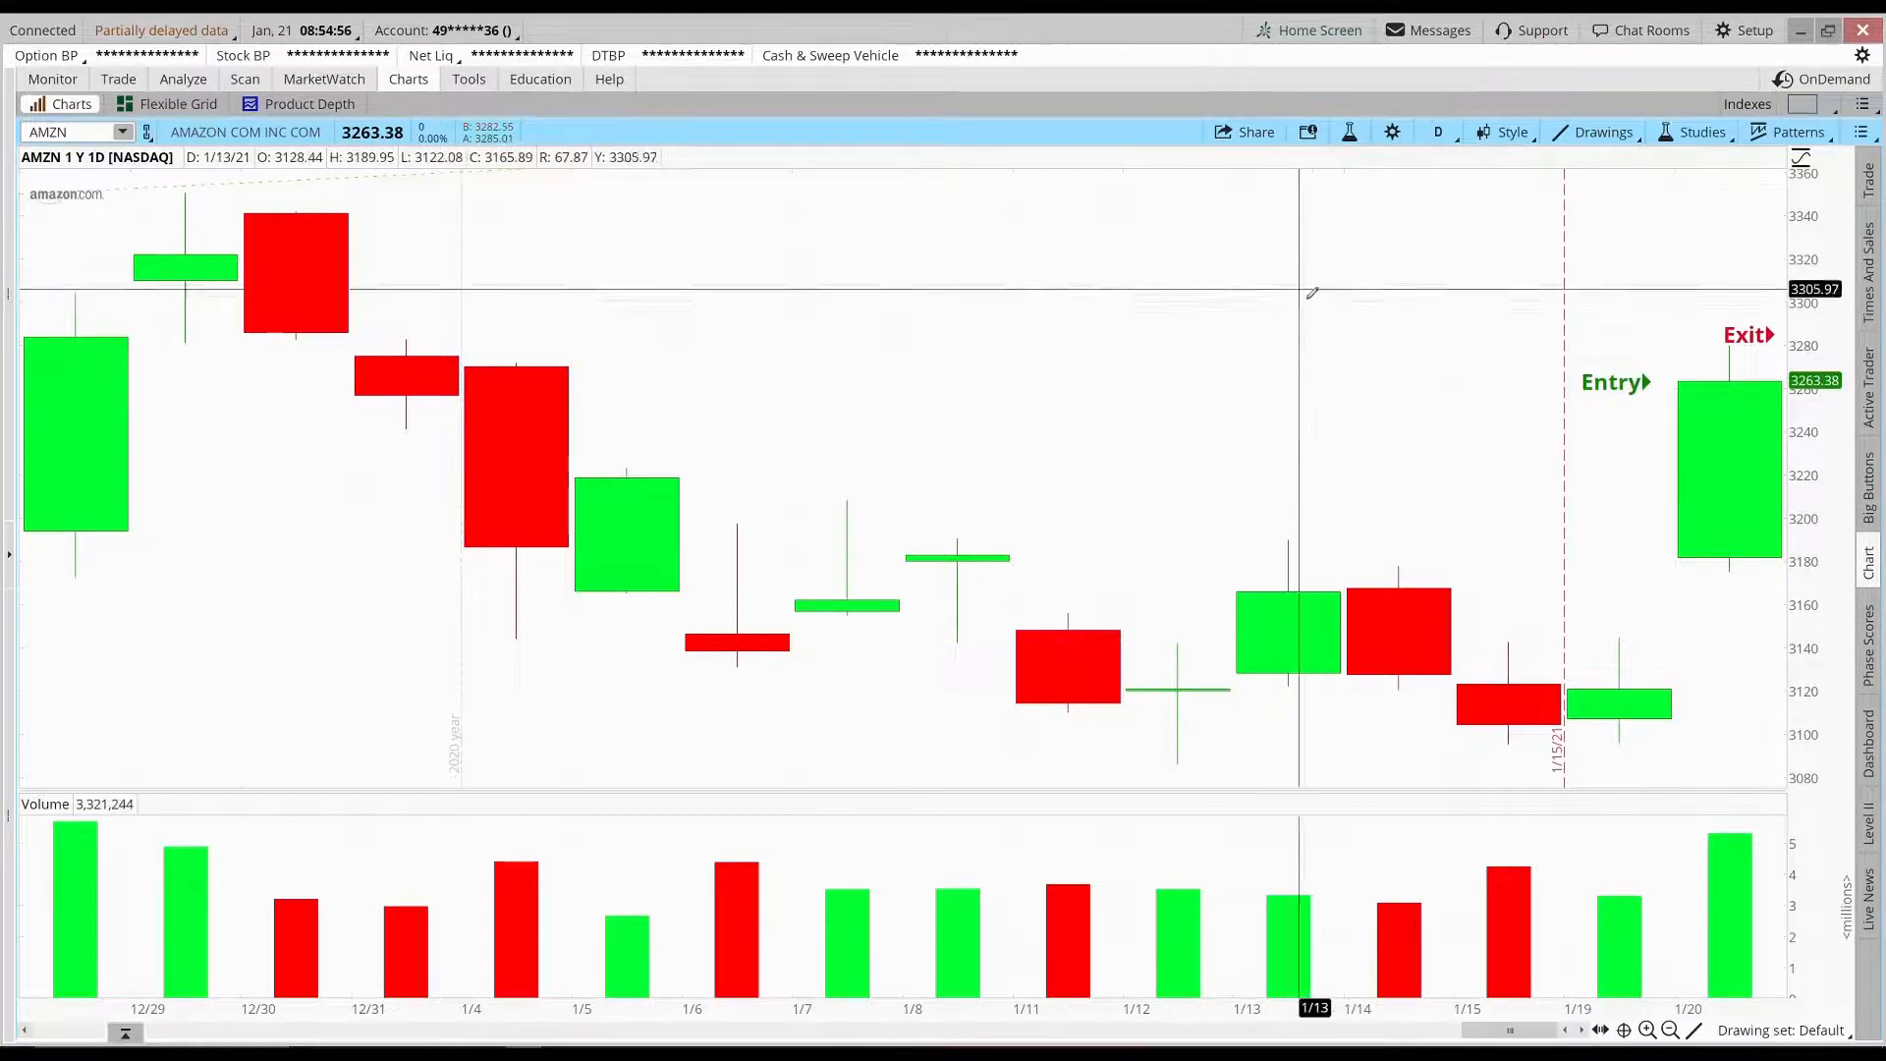
{"action": "mouse_move", "coordinate": [1727, 383]}
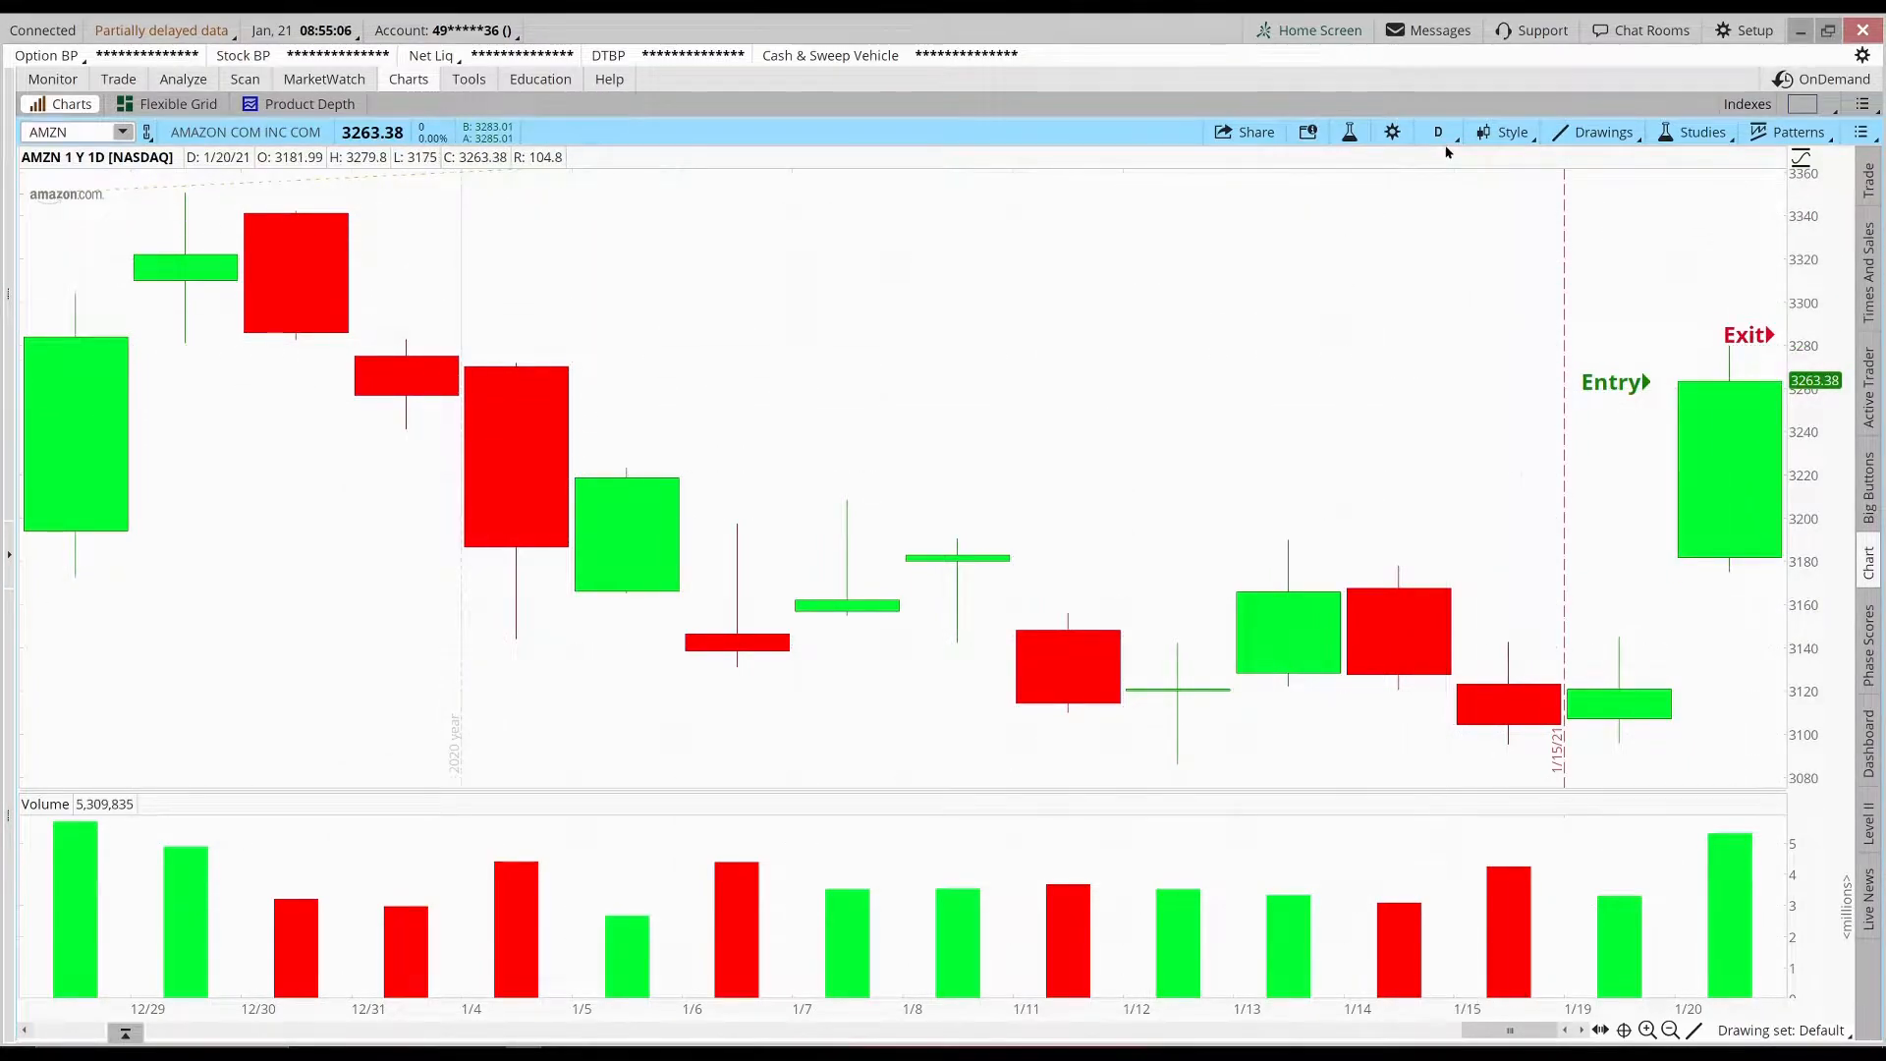
Step: Switch AMZN to one-minute bars and measure the gain from the prior close to the 7:38 high
{"action": "left_click", "coordinate": [1436, 132]}
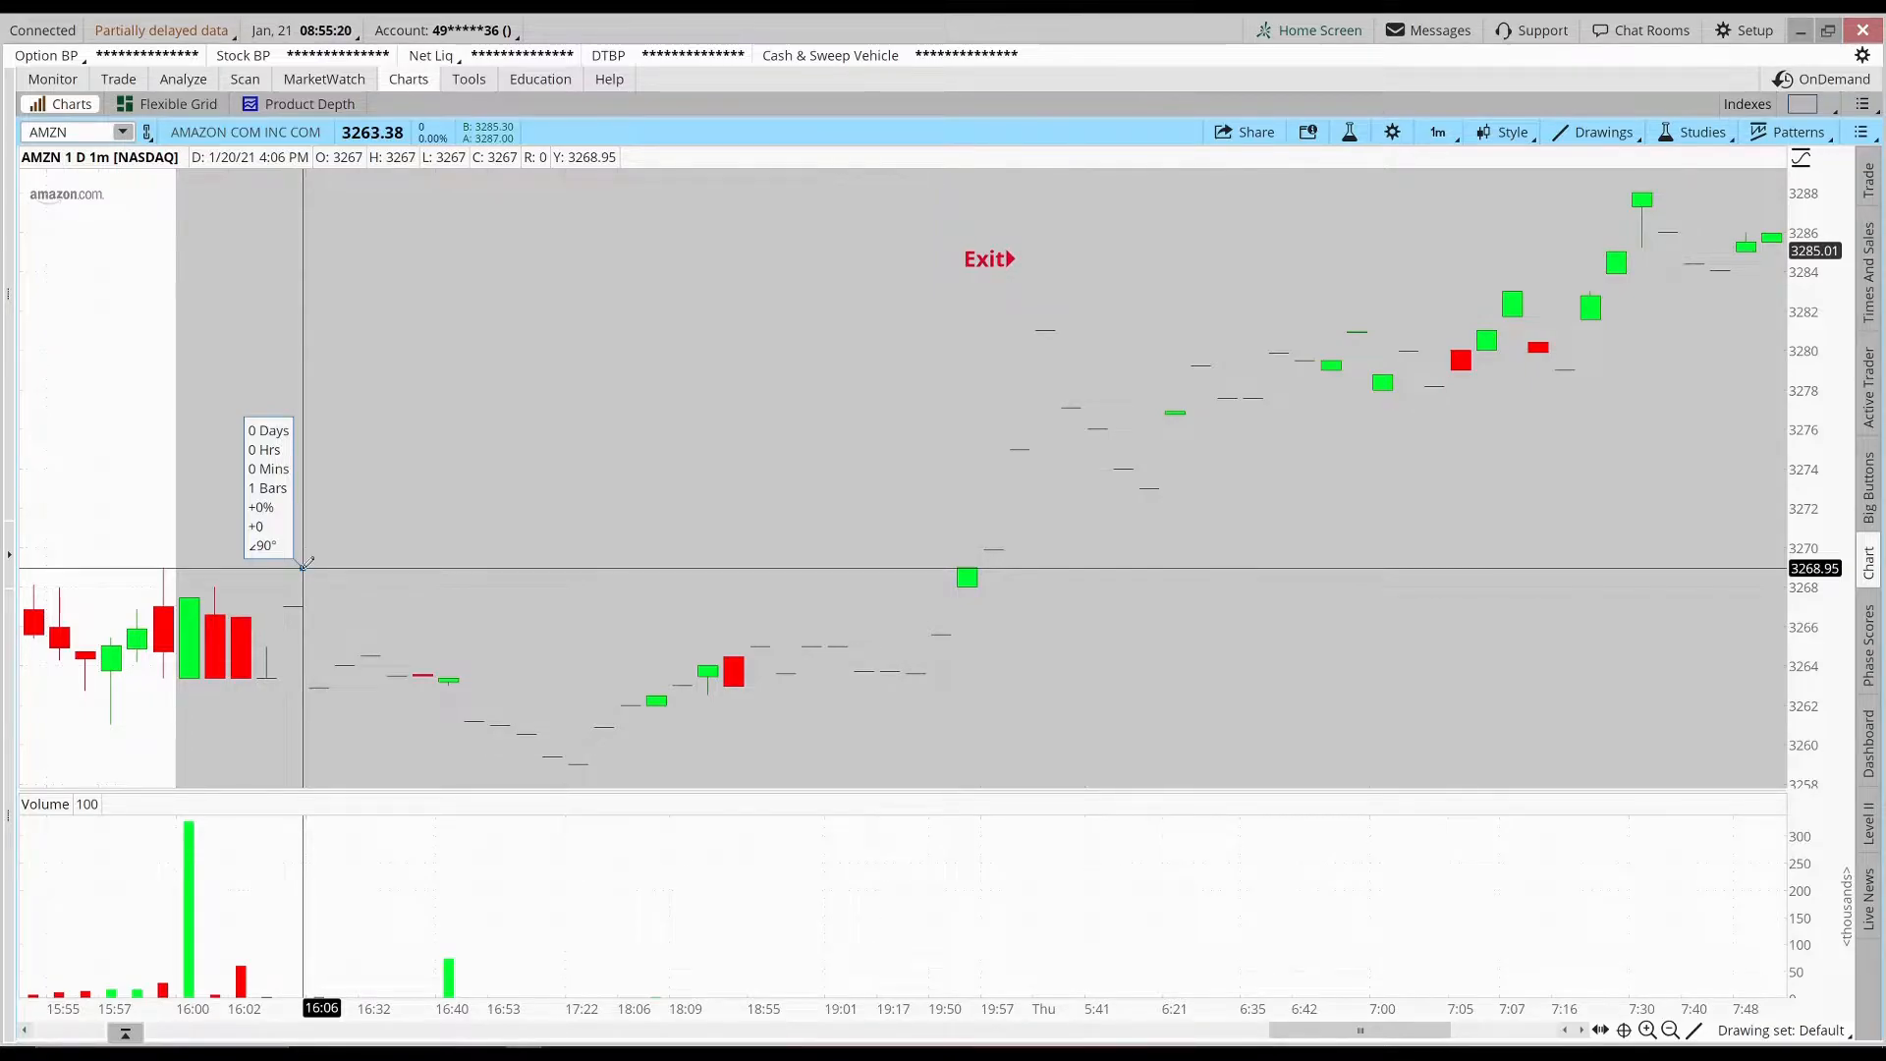
{"action": "left_click_drag", "start_coordinate": [301, 565], "coordinate": [1336, 405]}
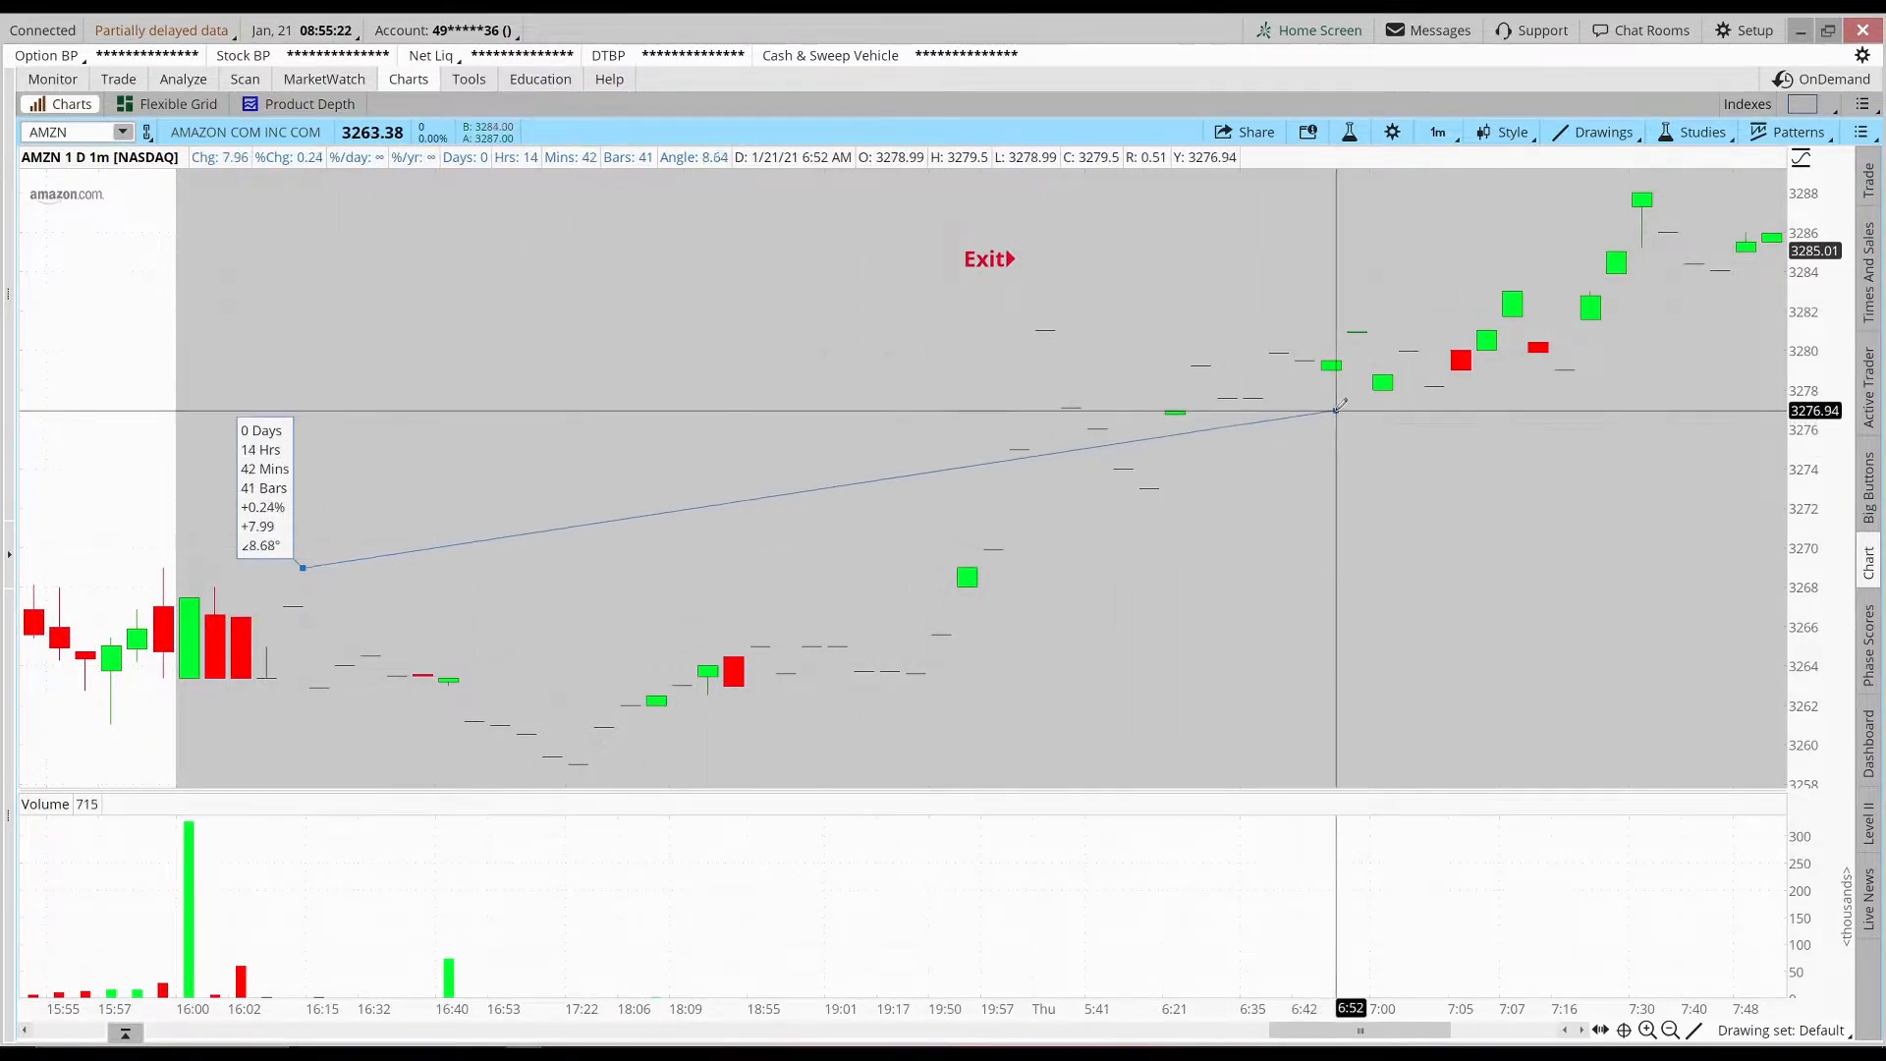
{"action": "left_click_drag", "start_coordinate": [1336, 405], "coordinate": [1642, 199]}
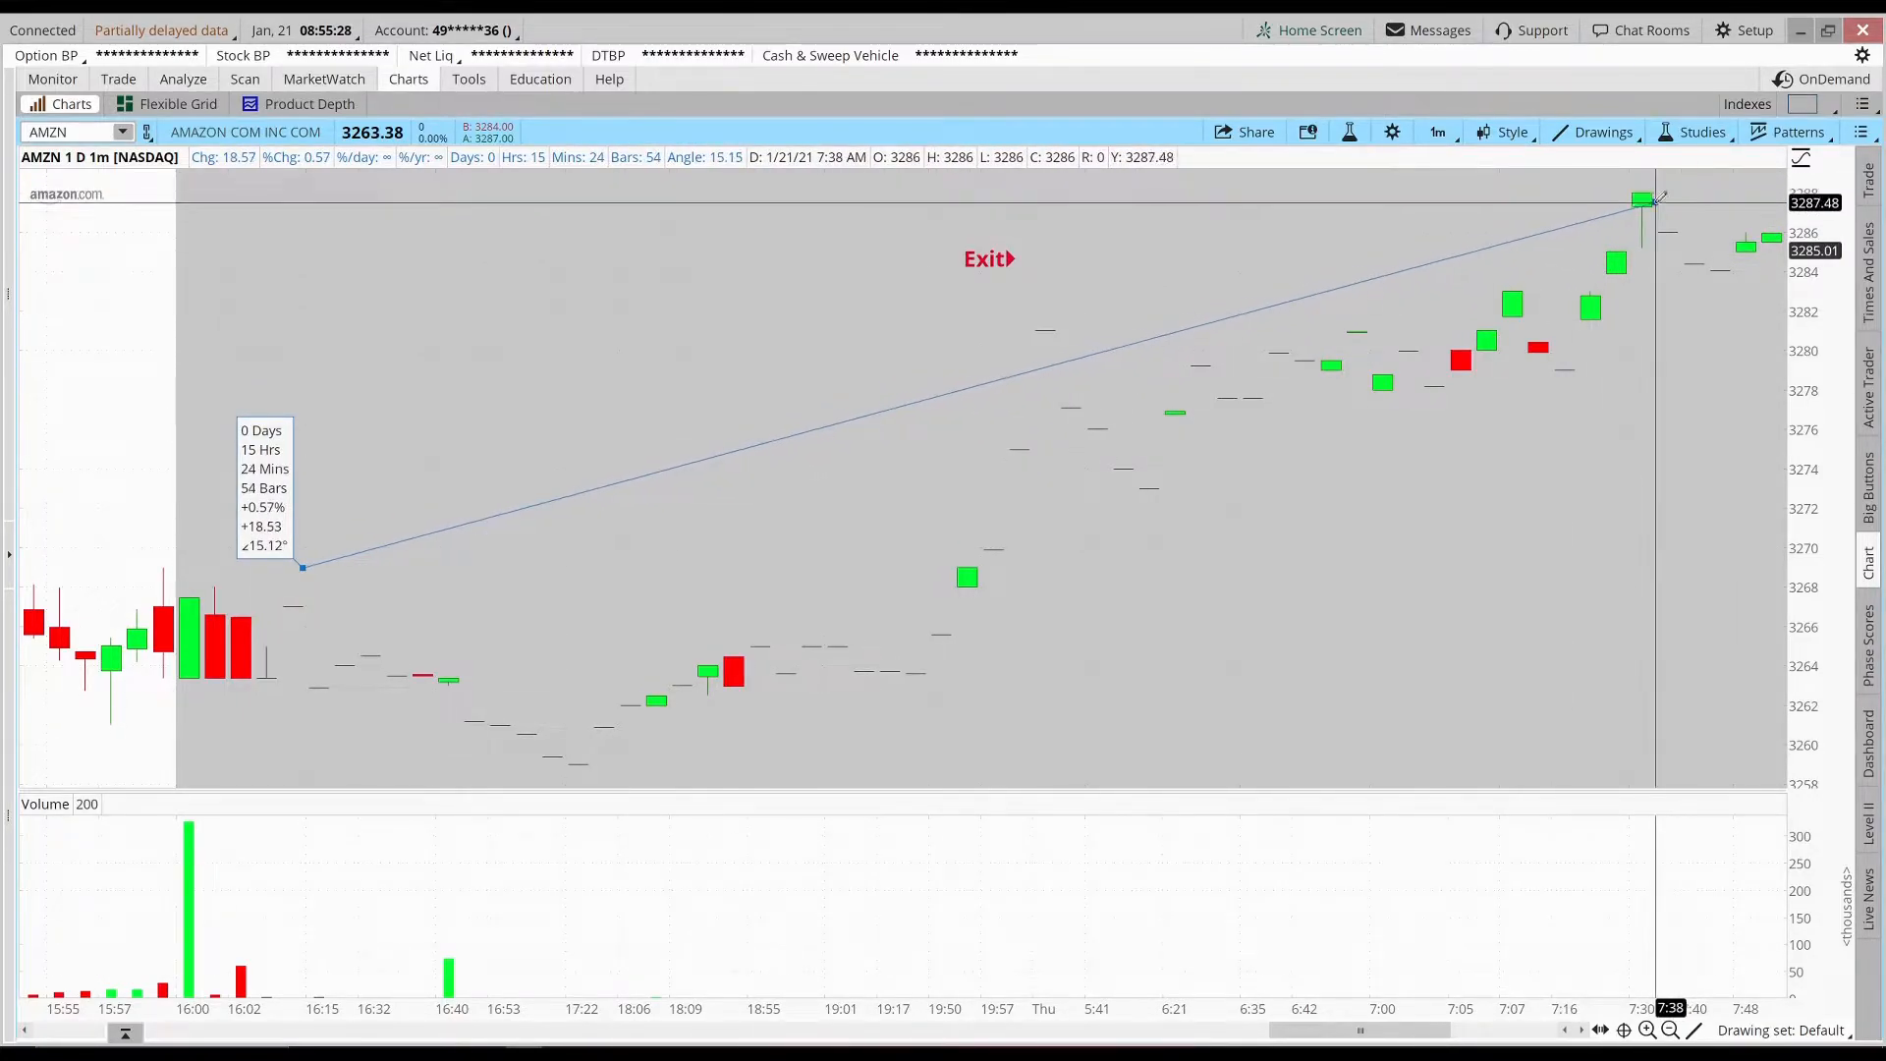
{"action": "left_click_drag", "start_coordinate": [1654, 199], "coordinate": [1670, 232]}
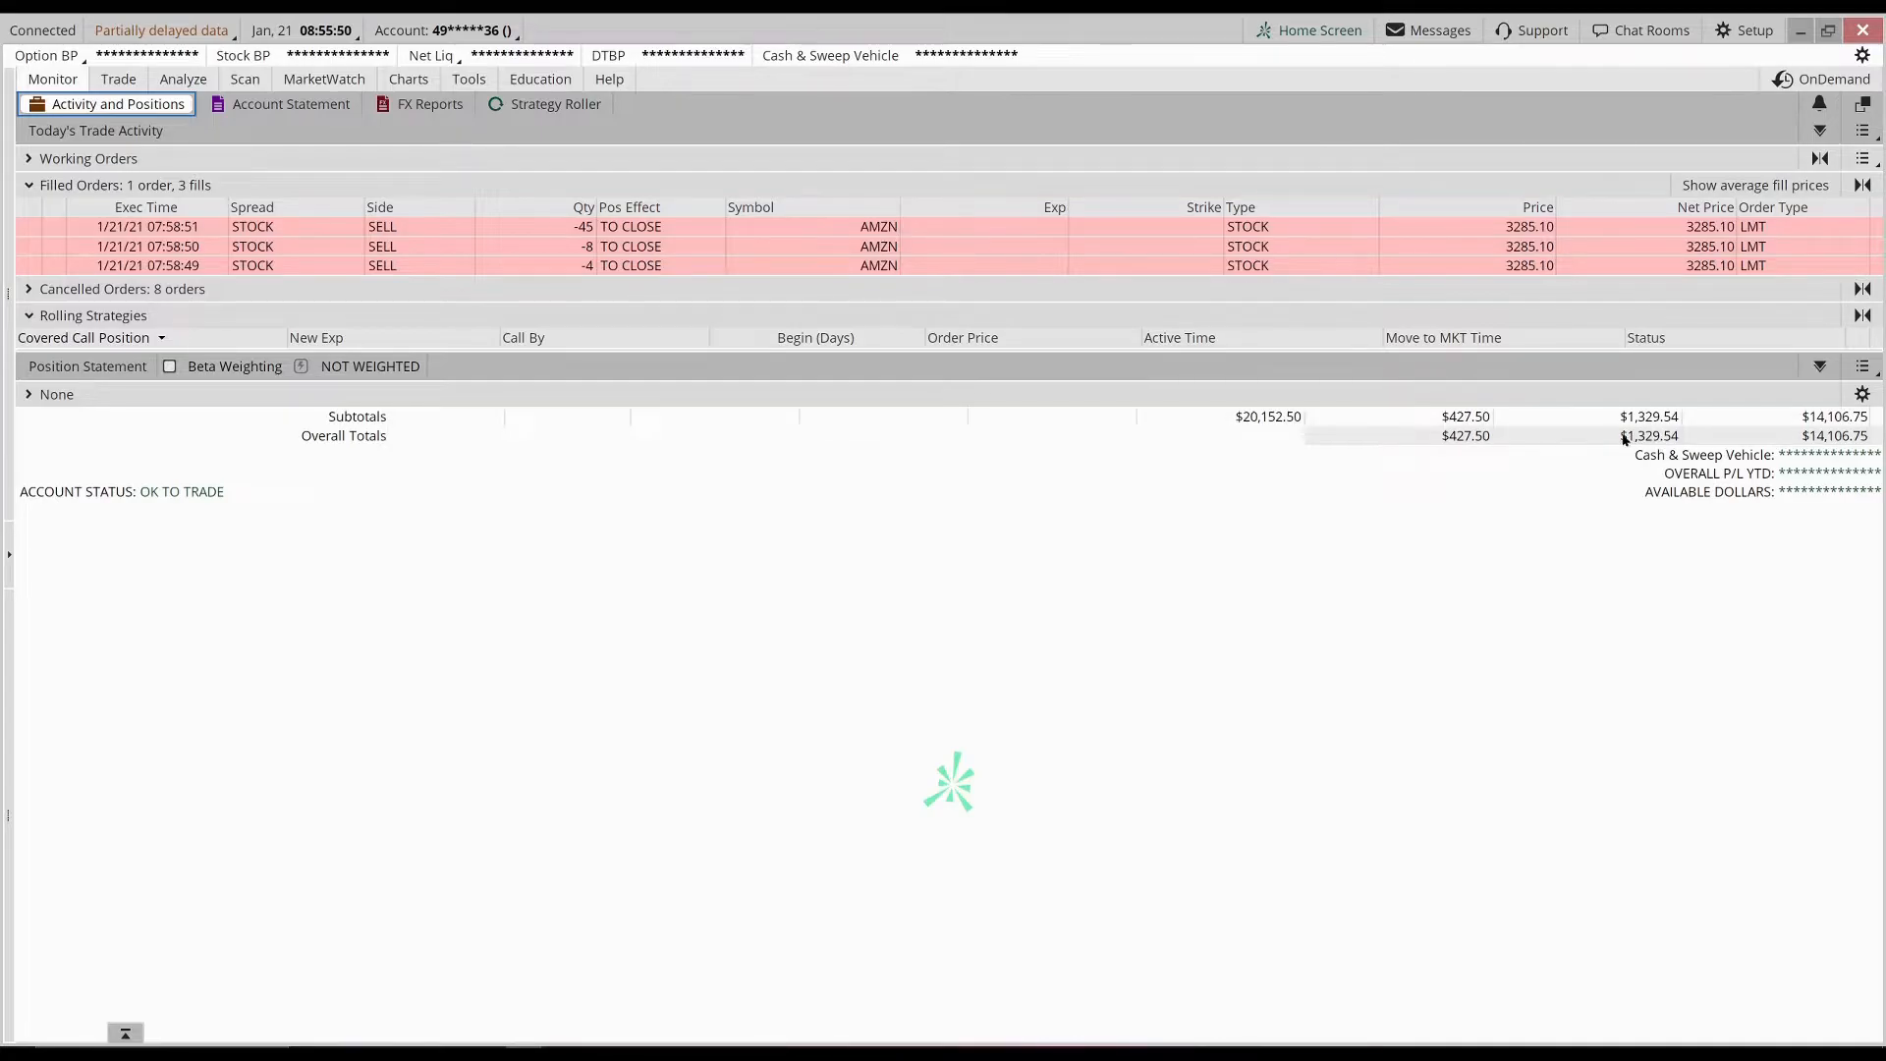
Step: Return from the filled orders to the single AMZN chart view via Charts > Charts
{"action": "left_click", "coordinate": [409, 79]}
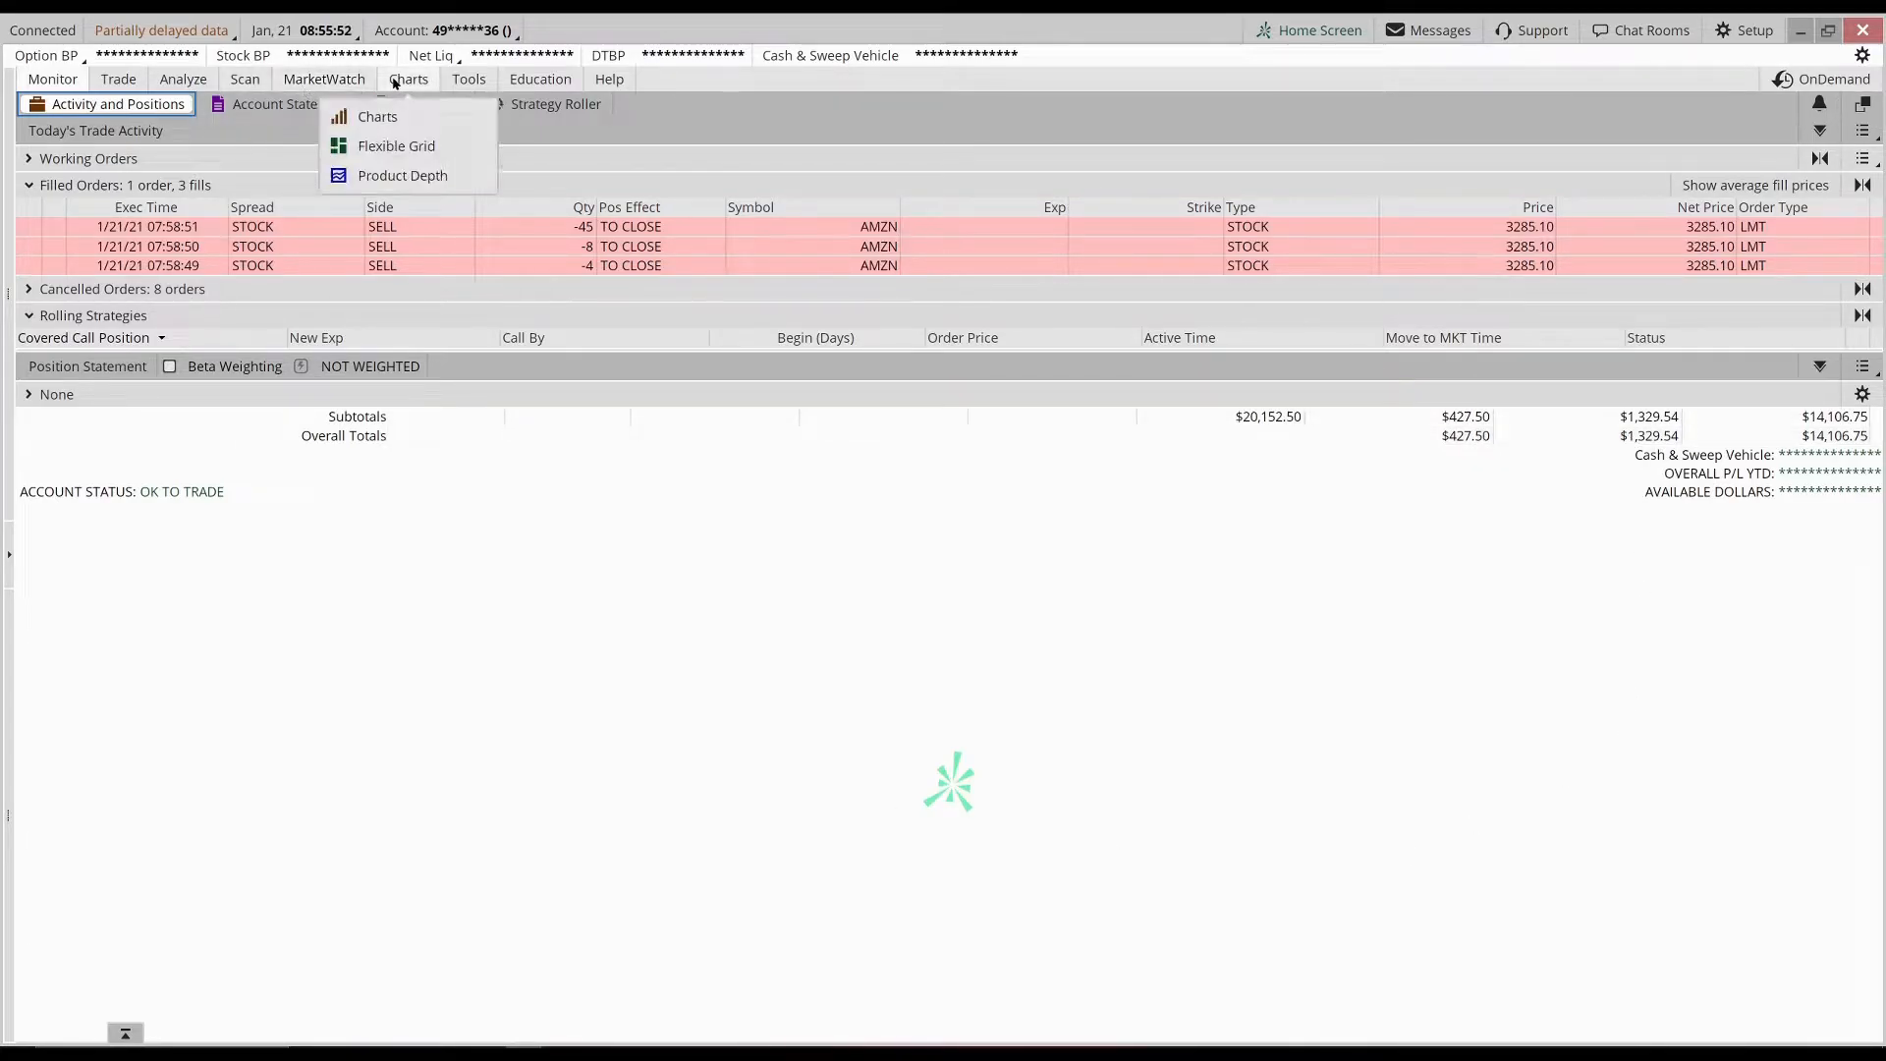
{"action": "left_click", "coordinate": [378, 116]}
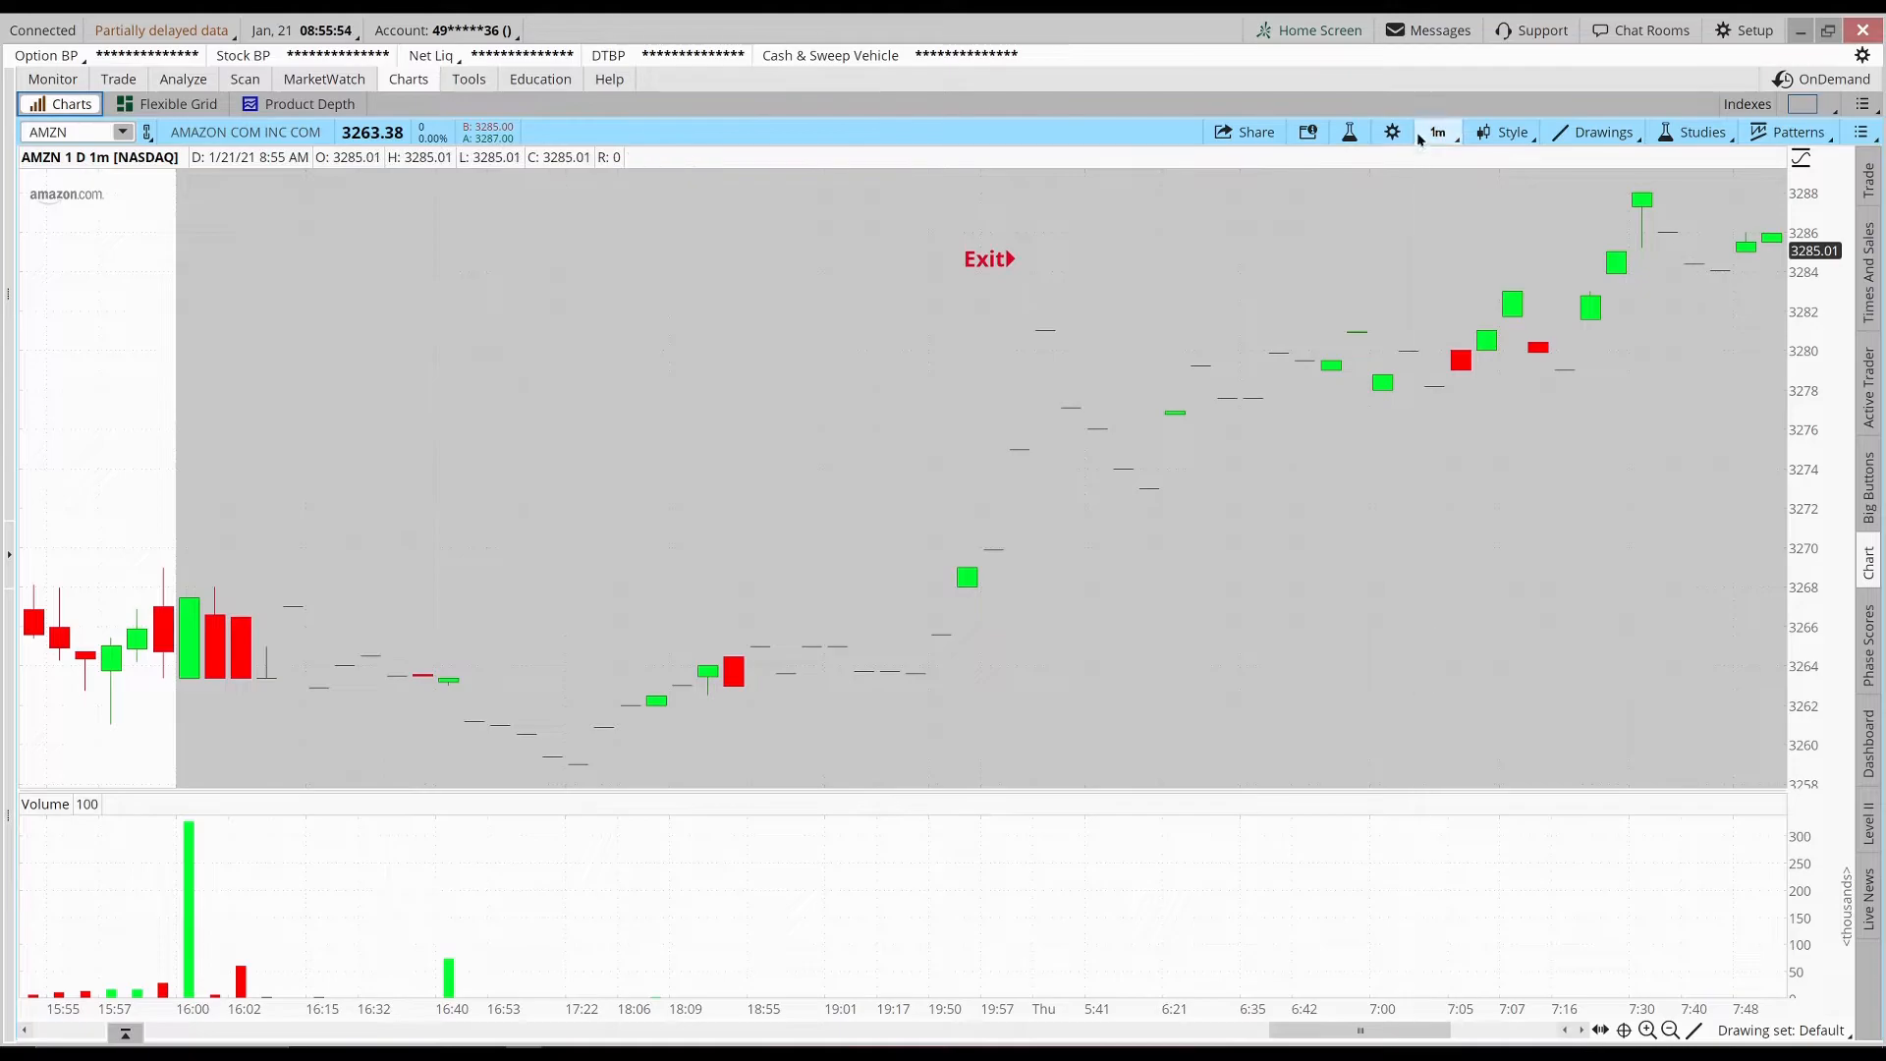
Step: Put AMZN back on daily bars and bring up the saved chart grid layouts
{"action": "left_click", "coordinate": [1436, 131]}
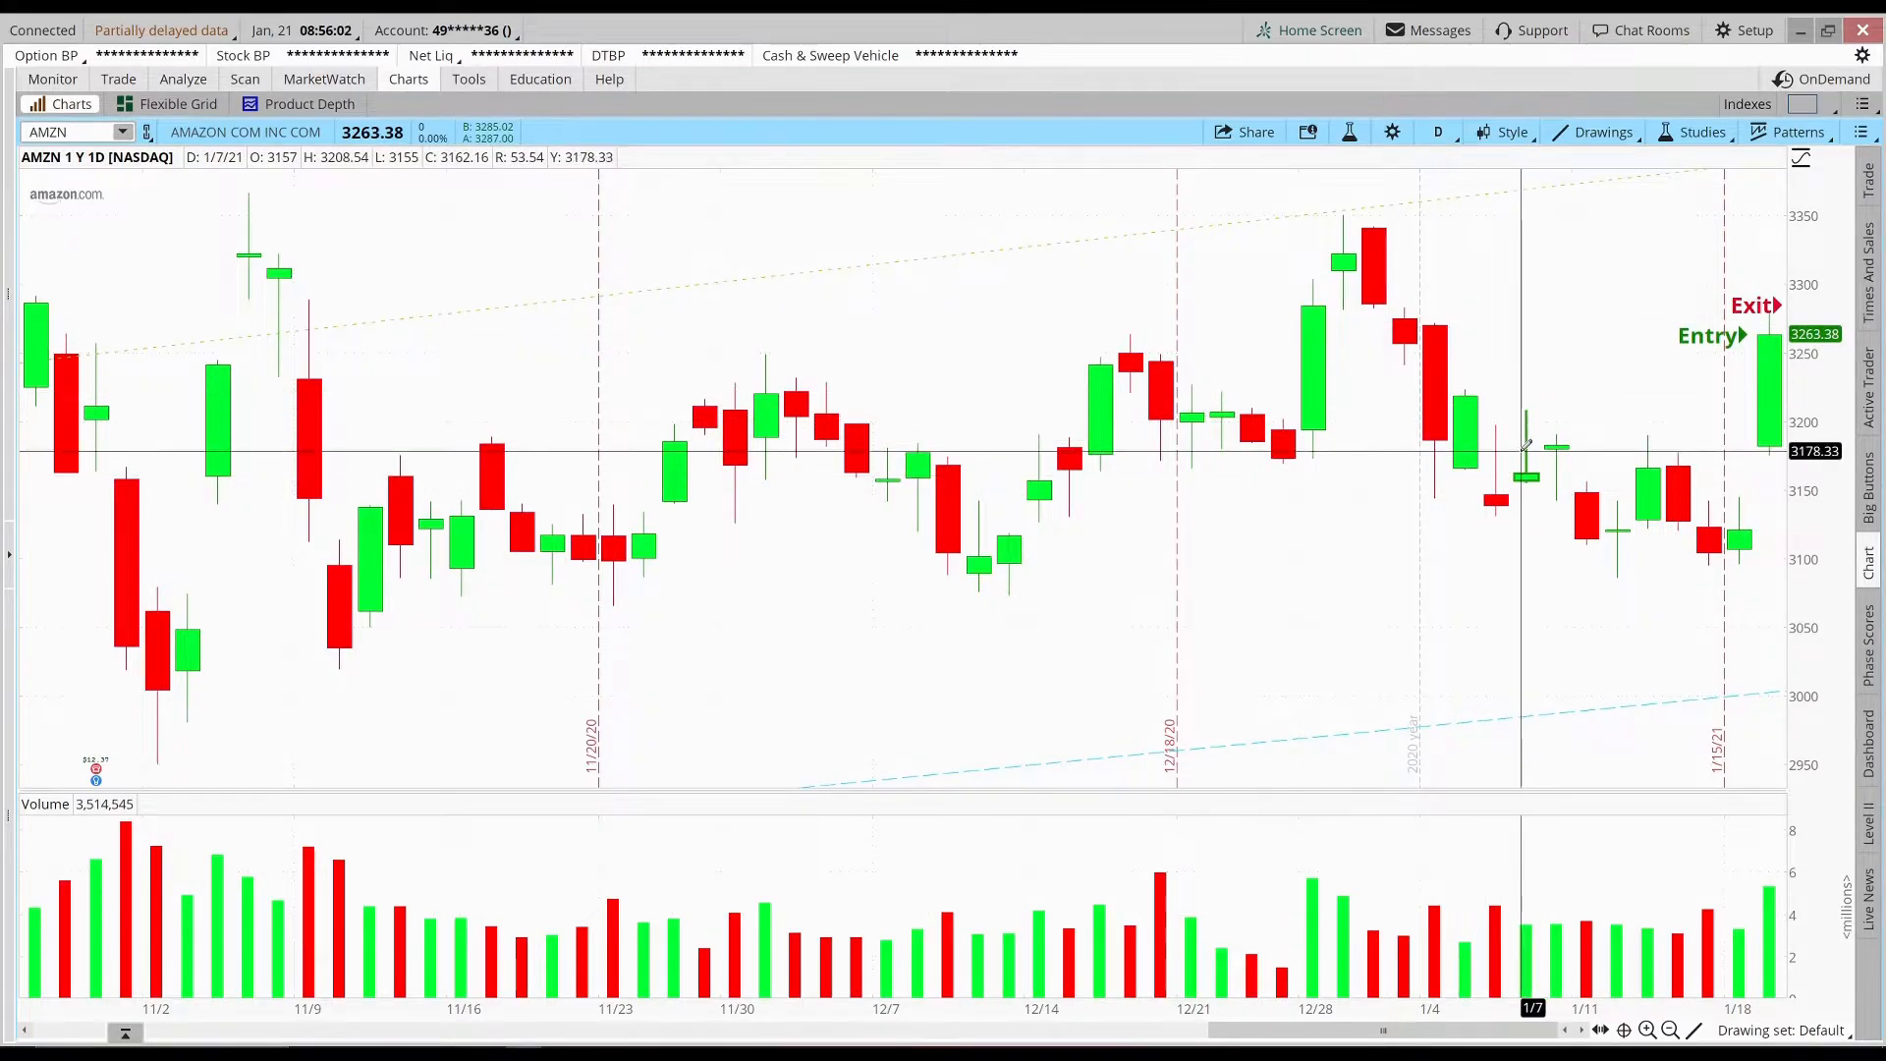
{"action": "mouse_move", "coordinate": [1648, 511]}
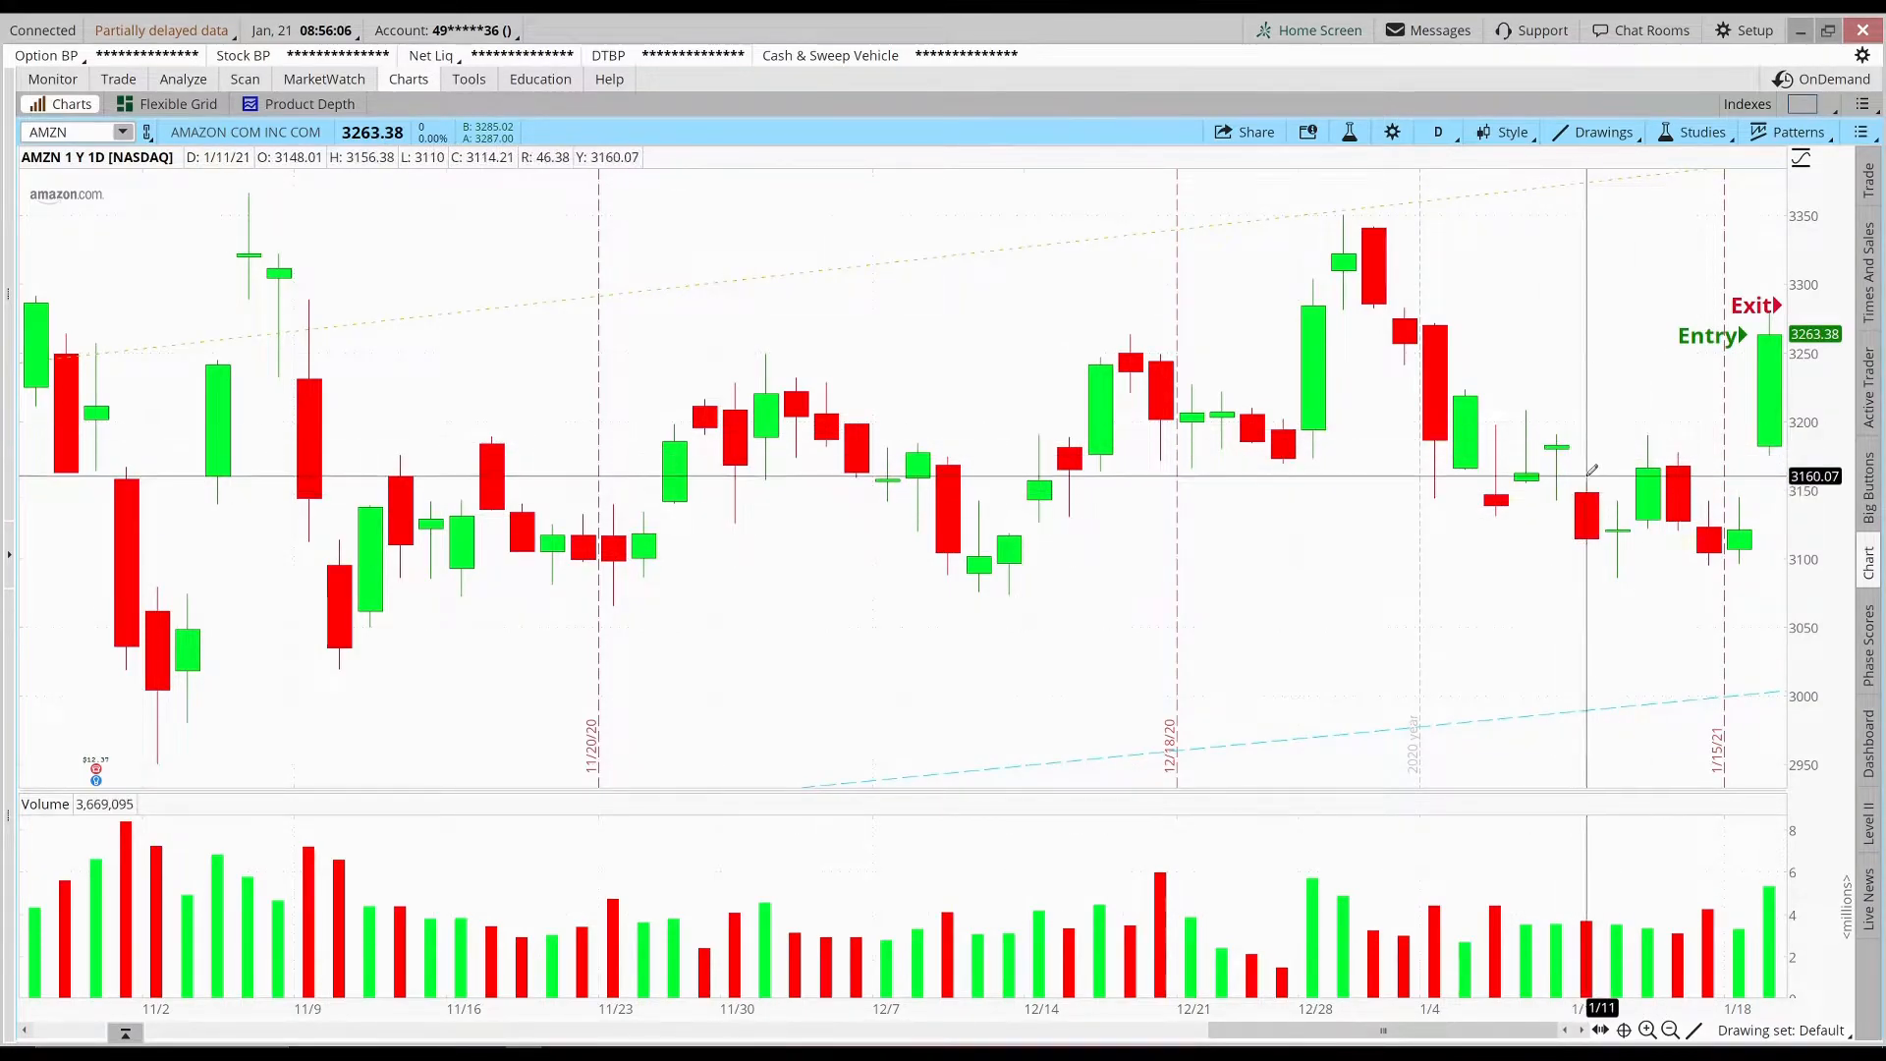
{"action": "mouse_move", "coordinate": [1558, 452]}
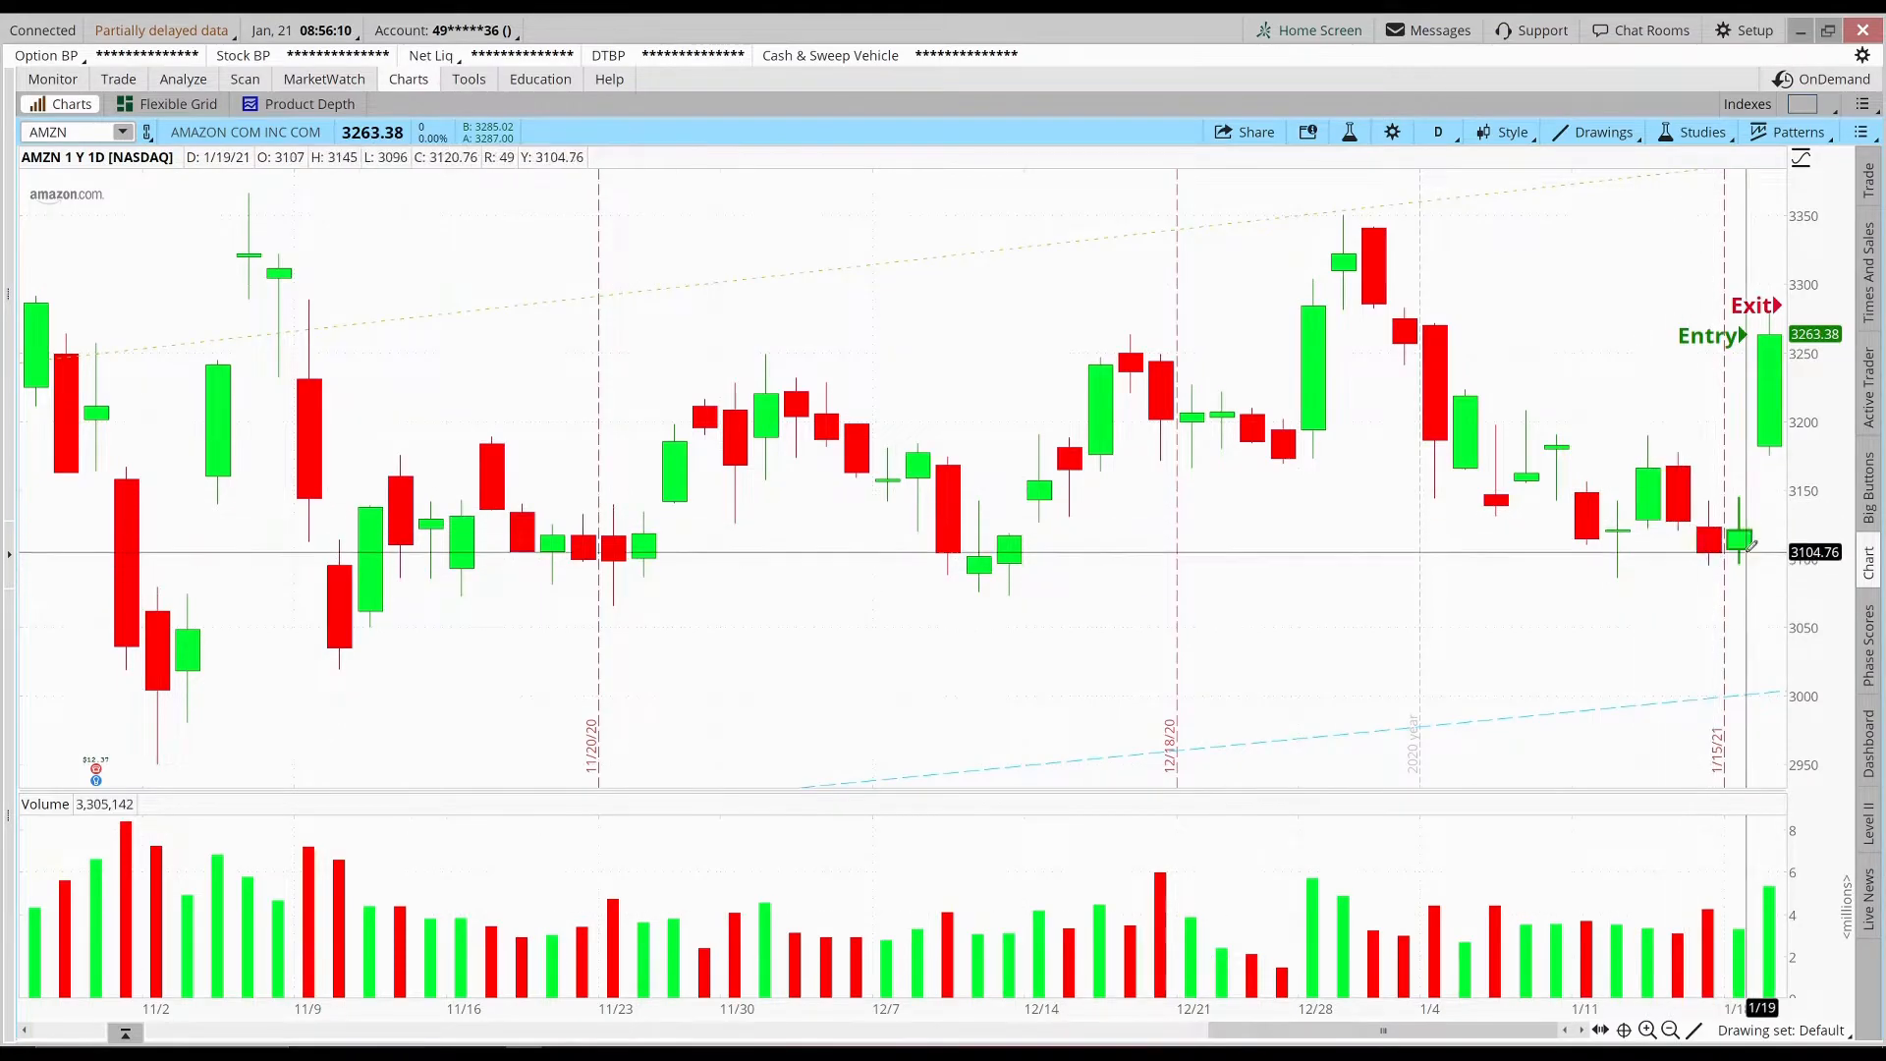
{"action": "mouse_move", "coordinate": [1739, 528]}
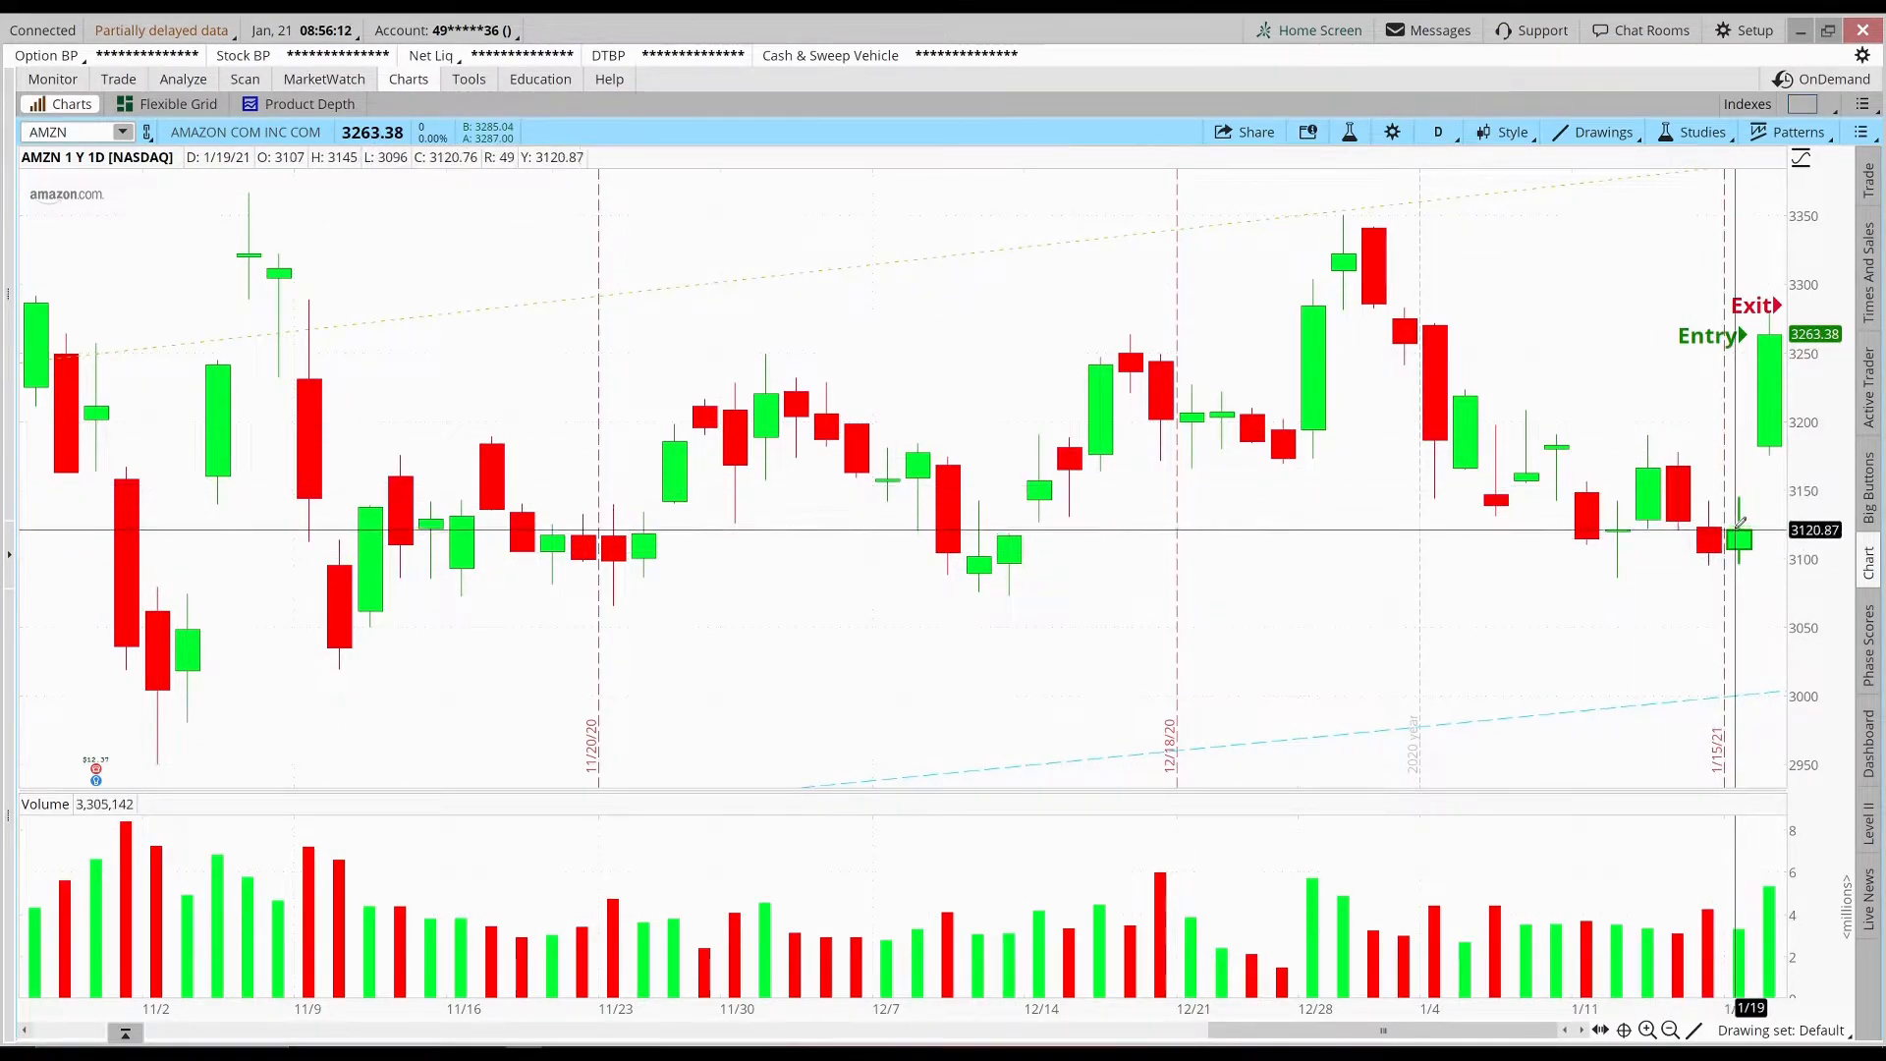
{"action": "mouse_move", "coordinate": [1738, 470]}
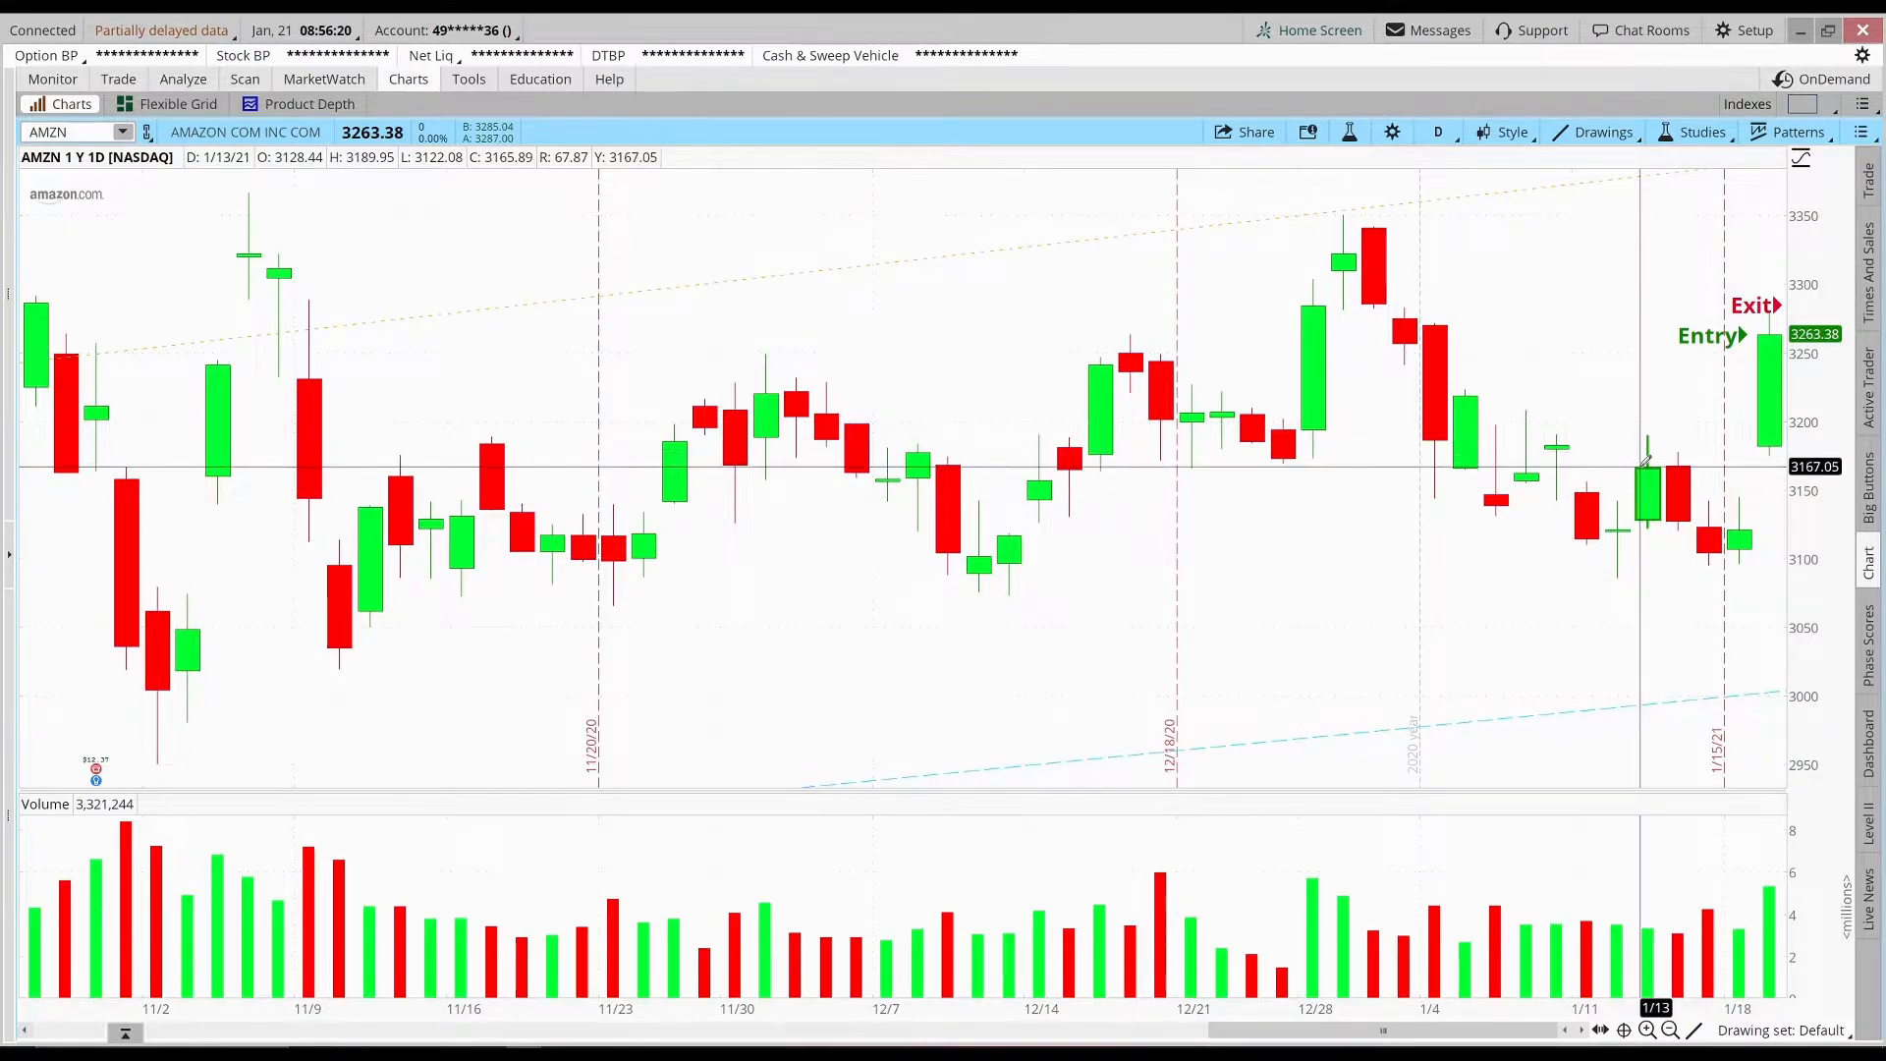
{"action": "mouse_move", "coordinate": [1684, 476]}
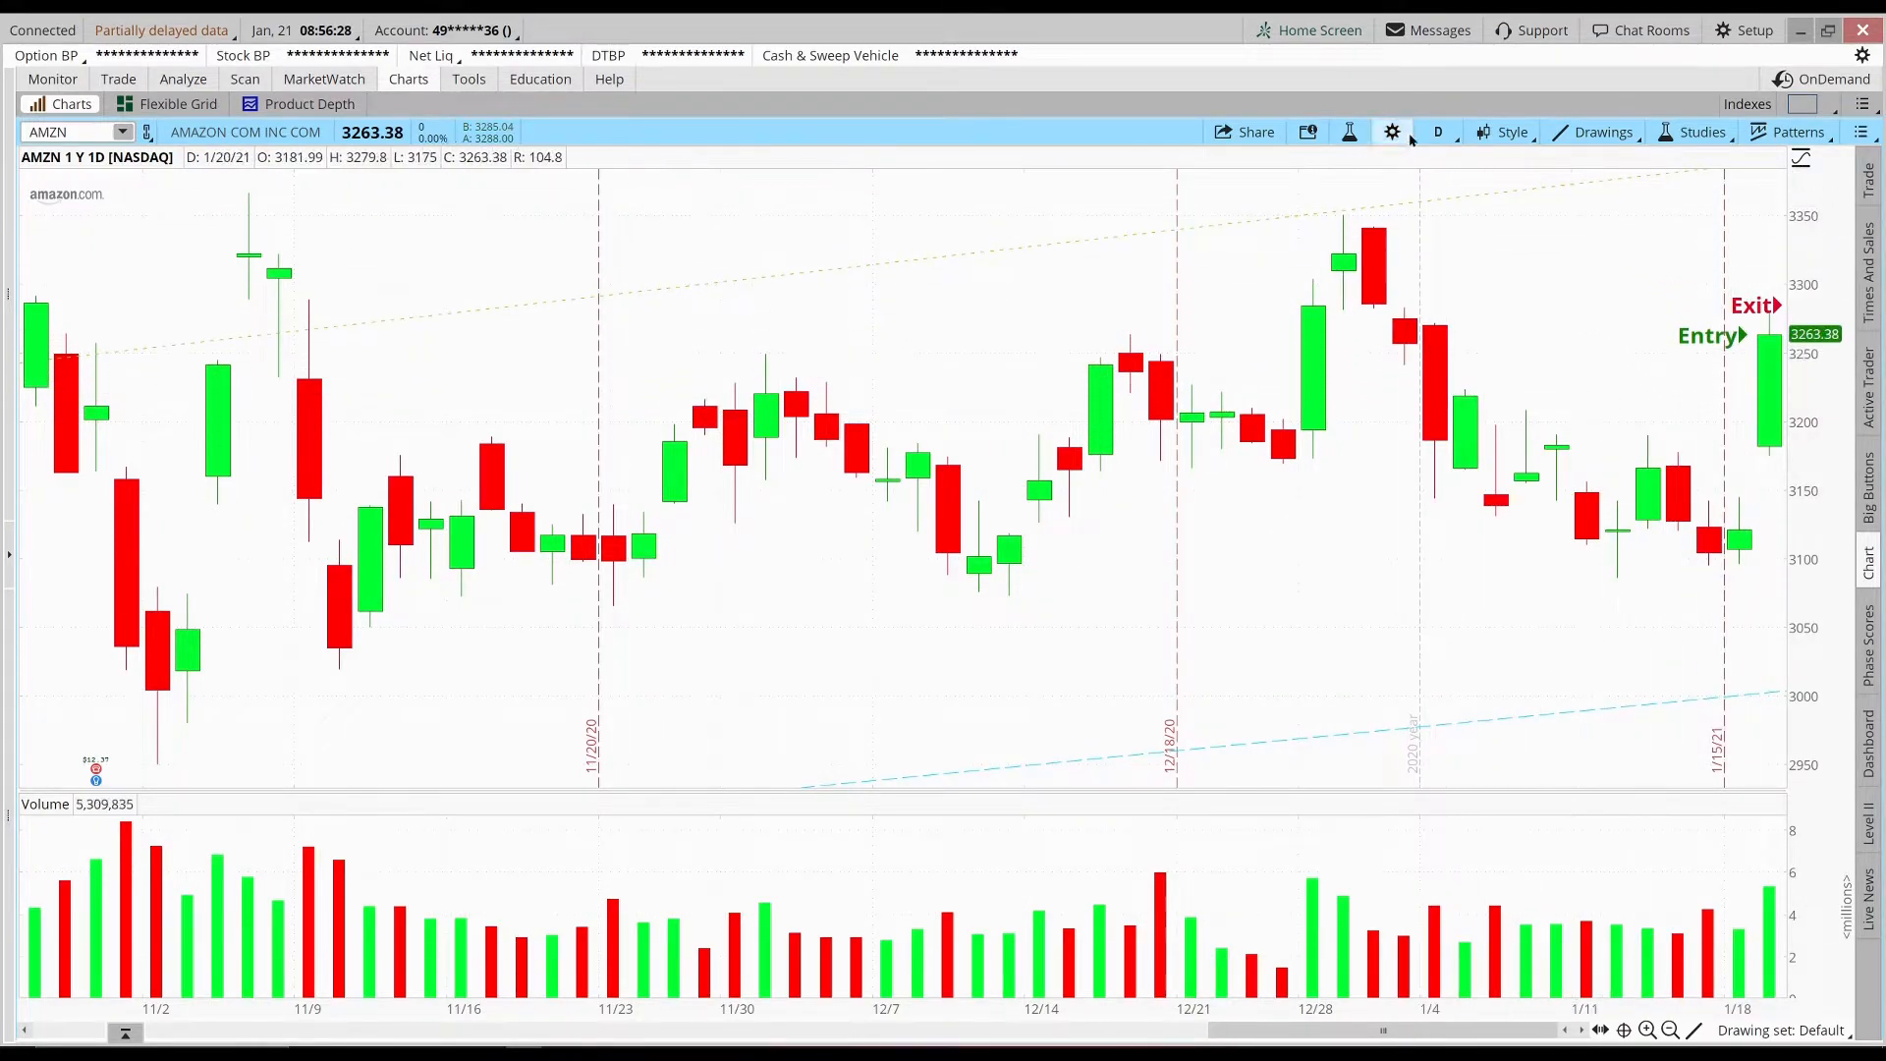
{"action": "left_click", "coordinate": [1438, 131]}
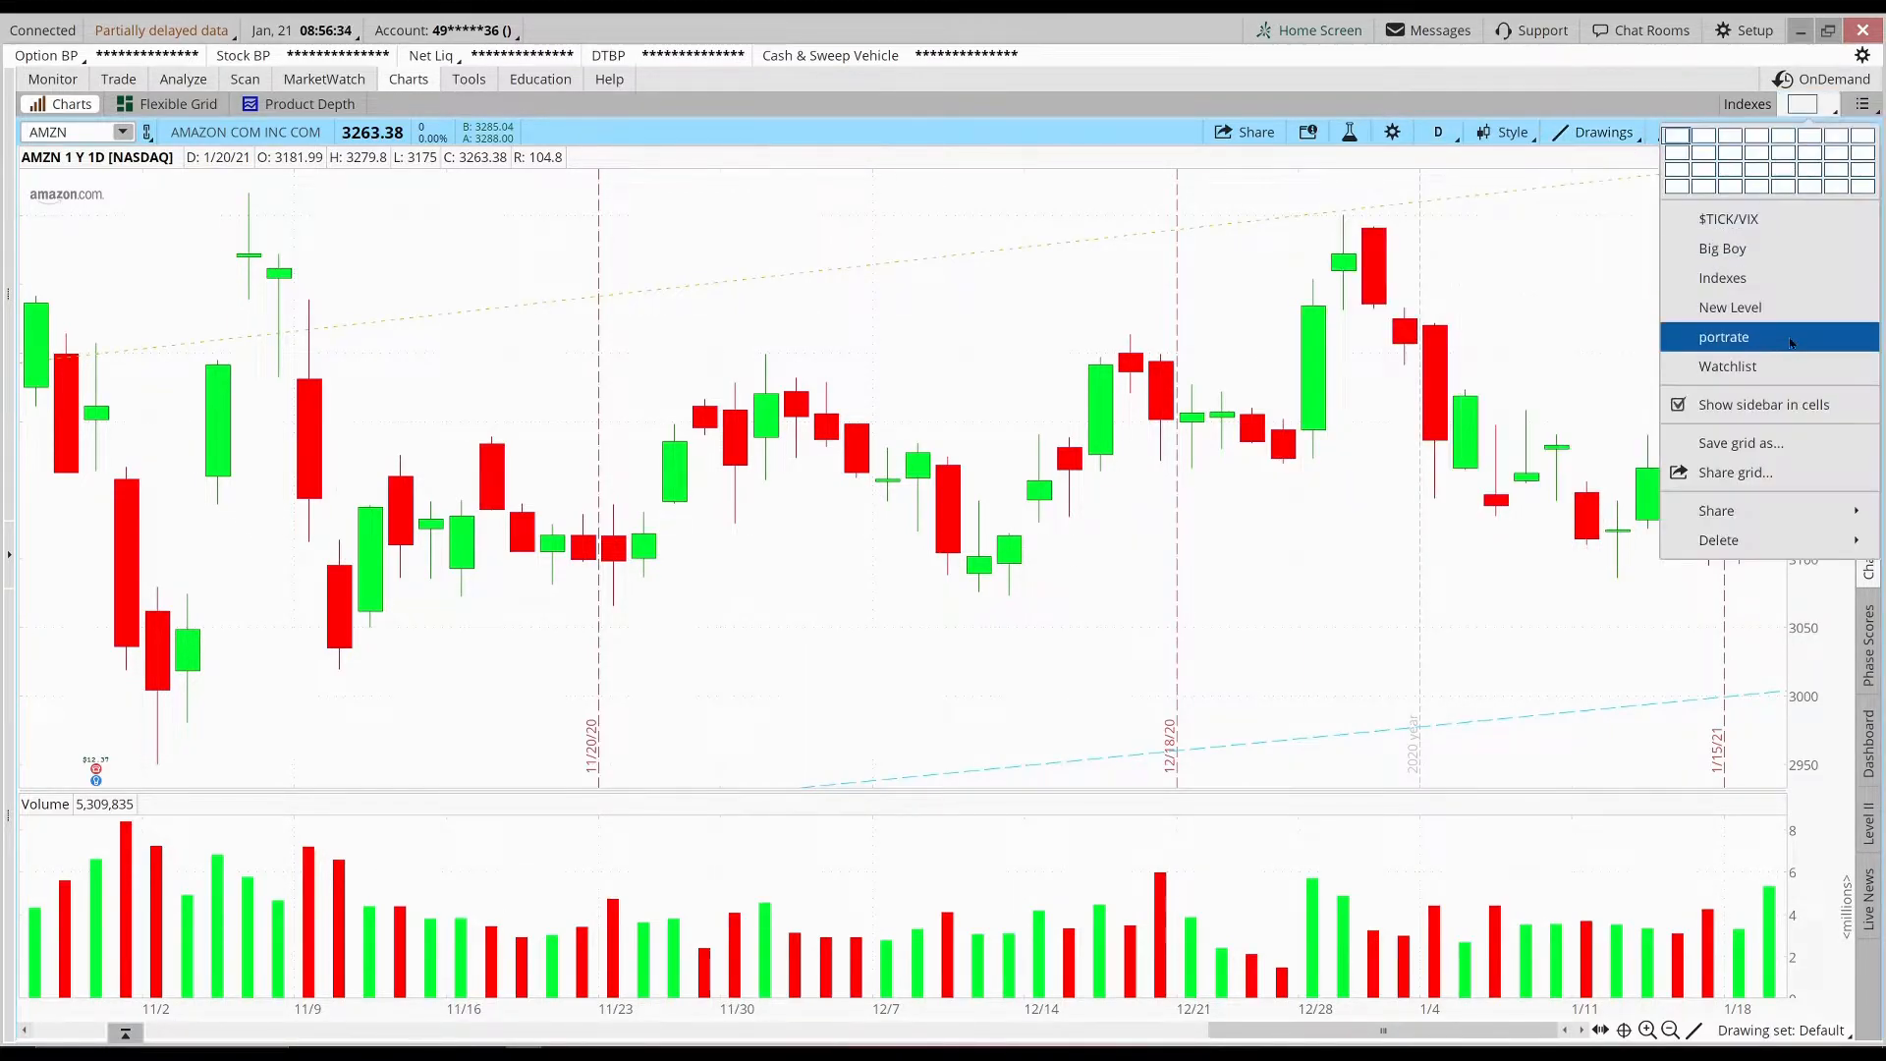
Step: Load the Indexes grid of $DJI, SPX, COMP and AMZN, then the MarketWatch heat map
{"action": "left_click", "coordinate": [1723, 336]}
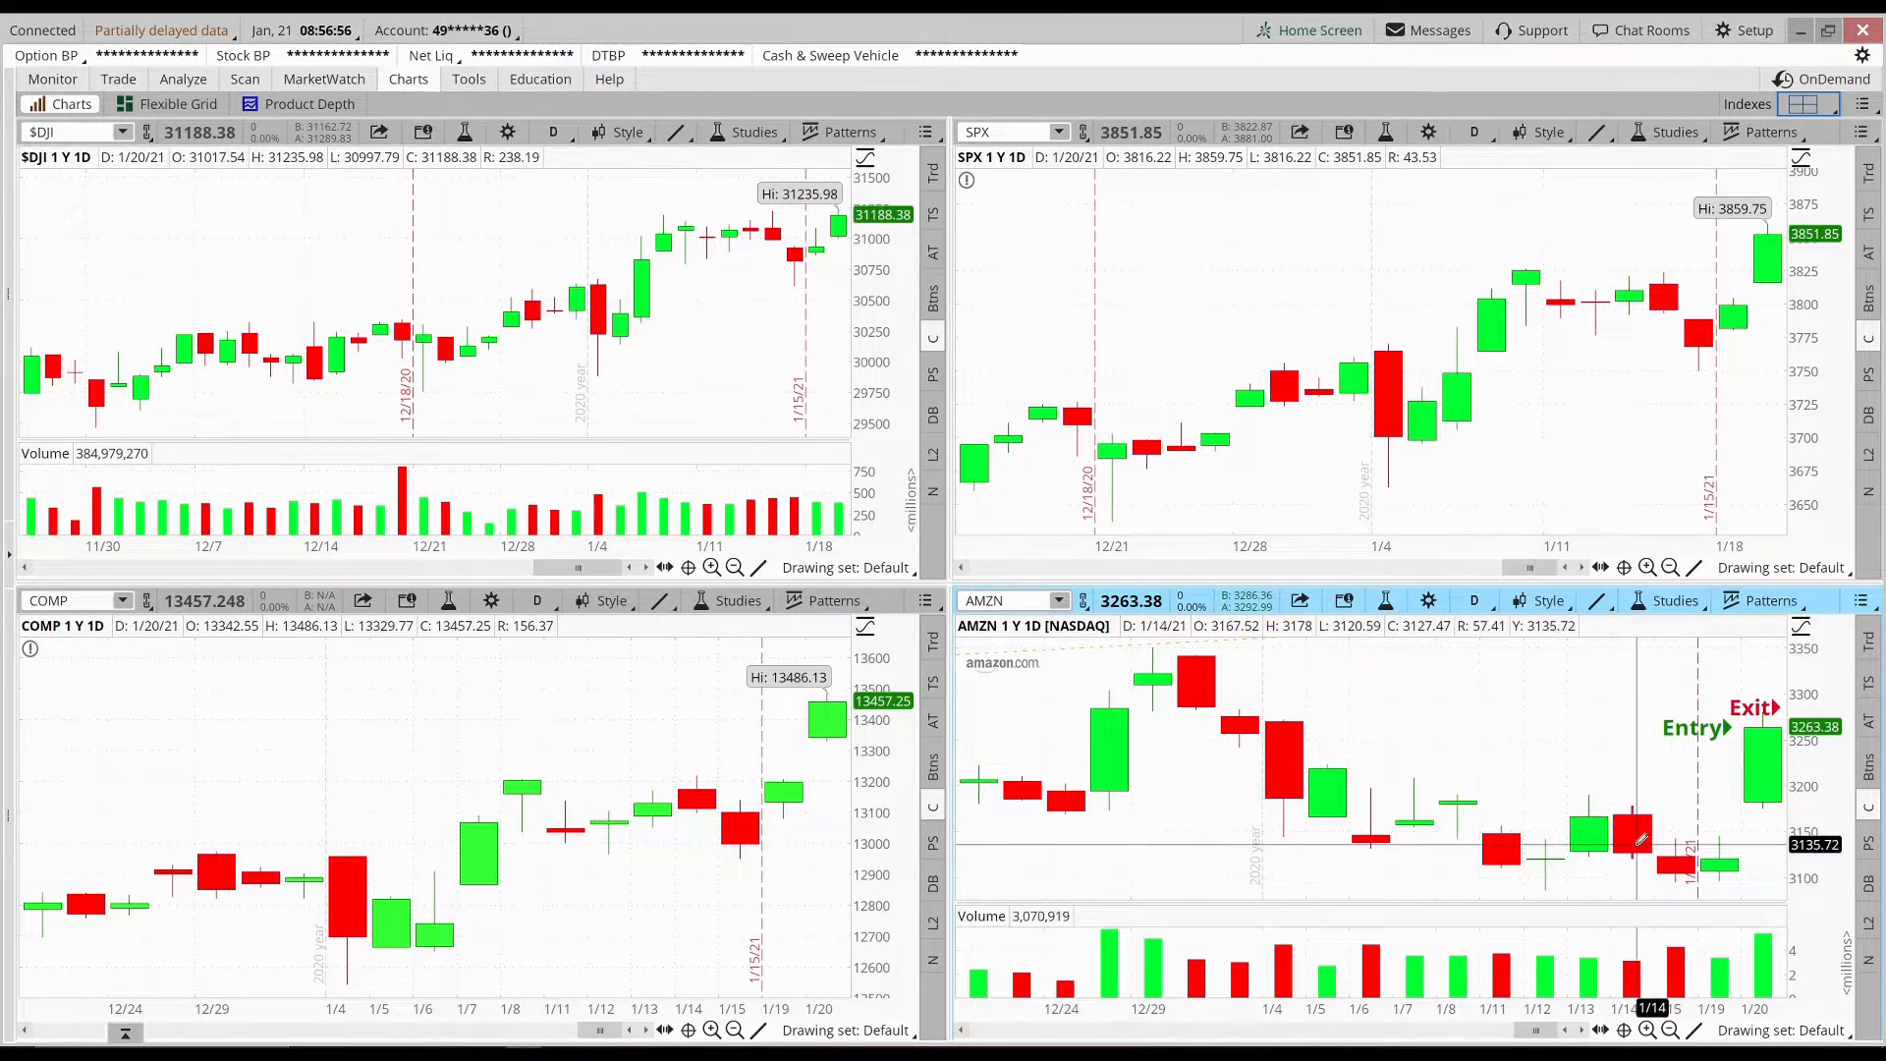
{"action": "mouse_move", "coordinate": [1631, 837]}
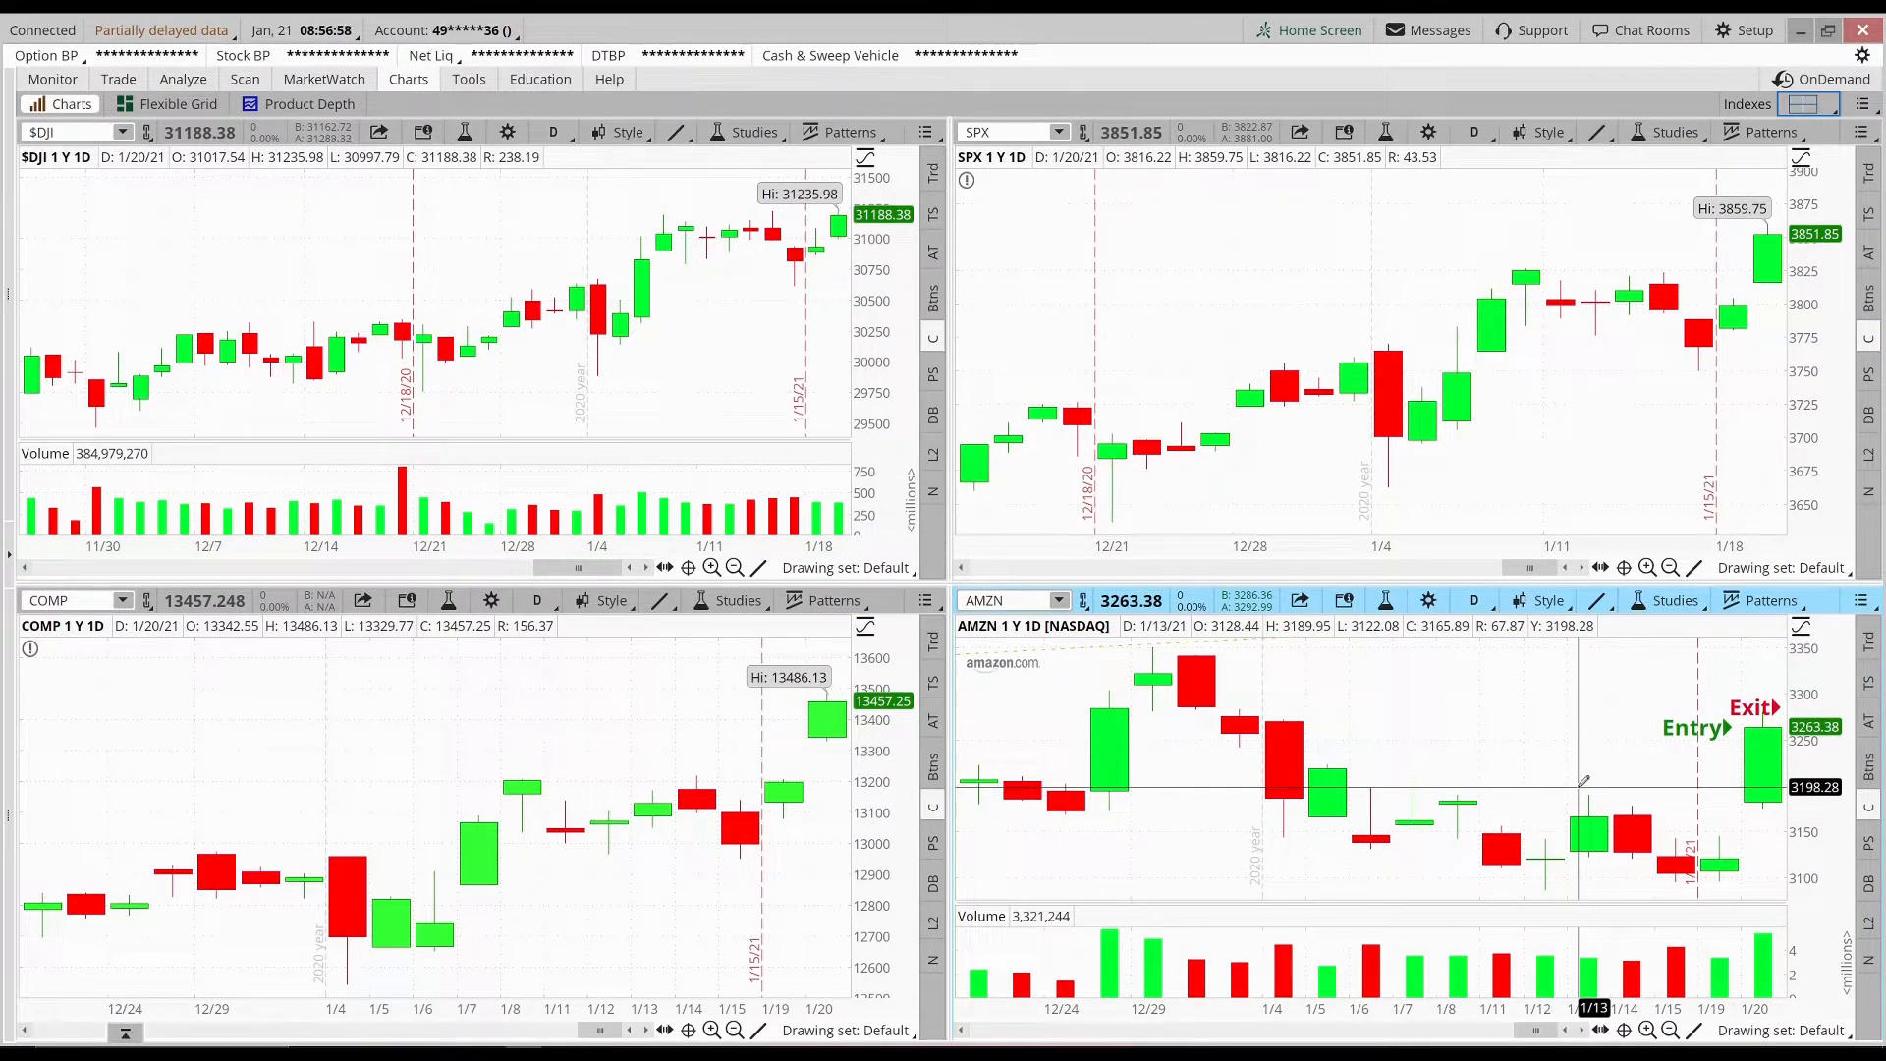
{"action": "left_click", "coordinate": [322, 79]}
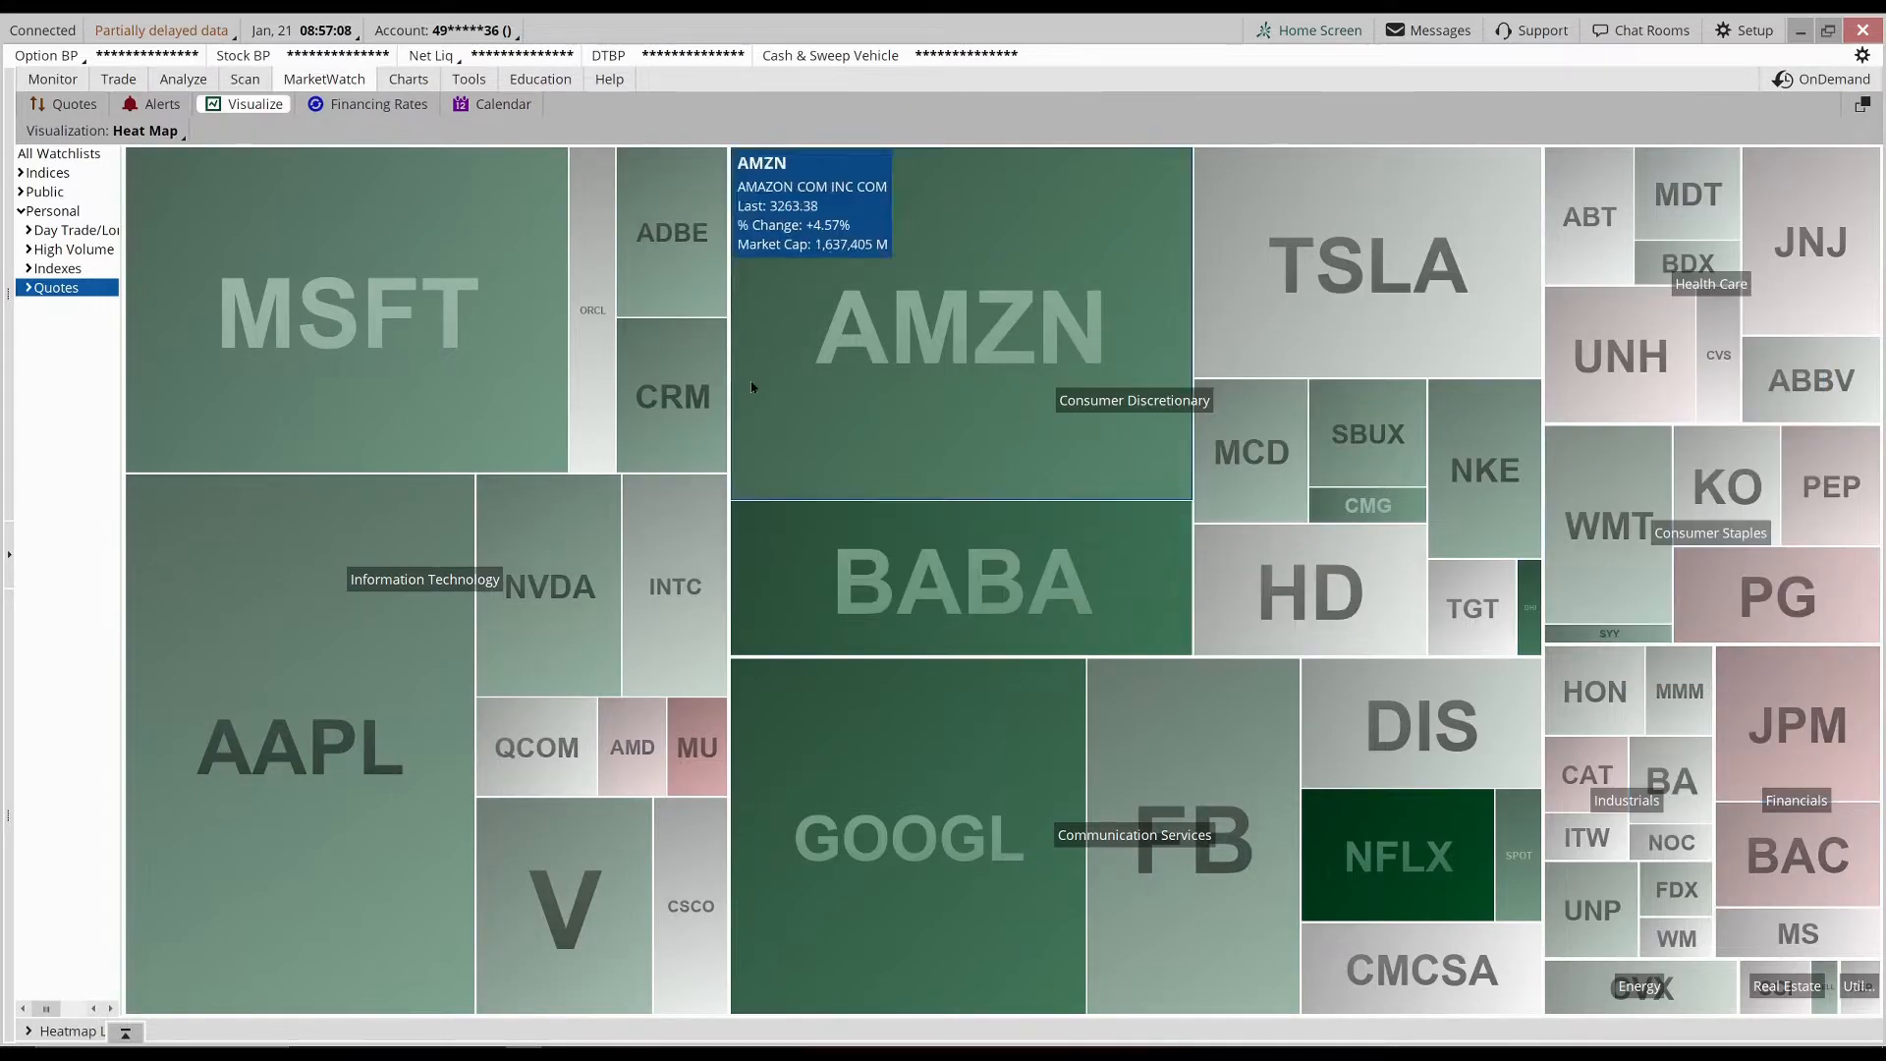
{"action": "mouse_move", "coordinate": [924, 727]}
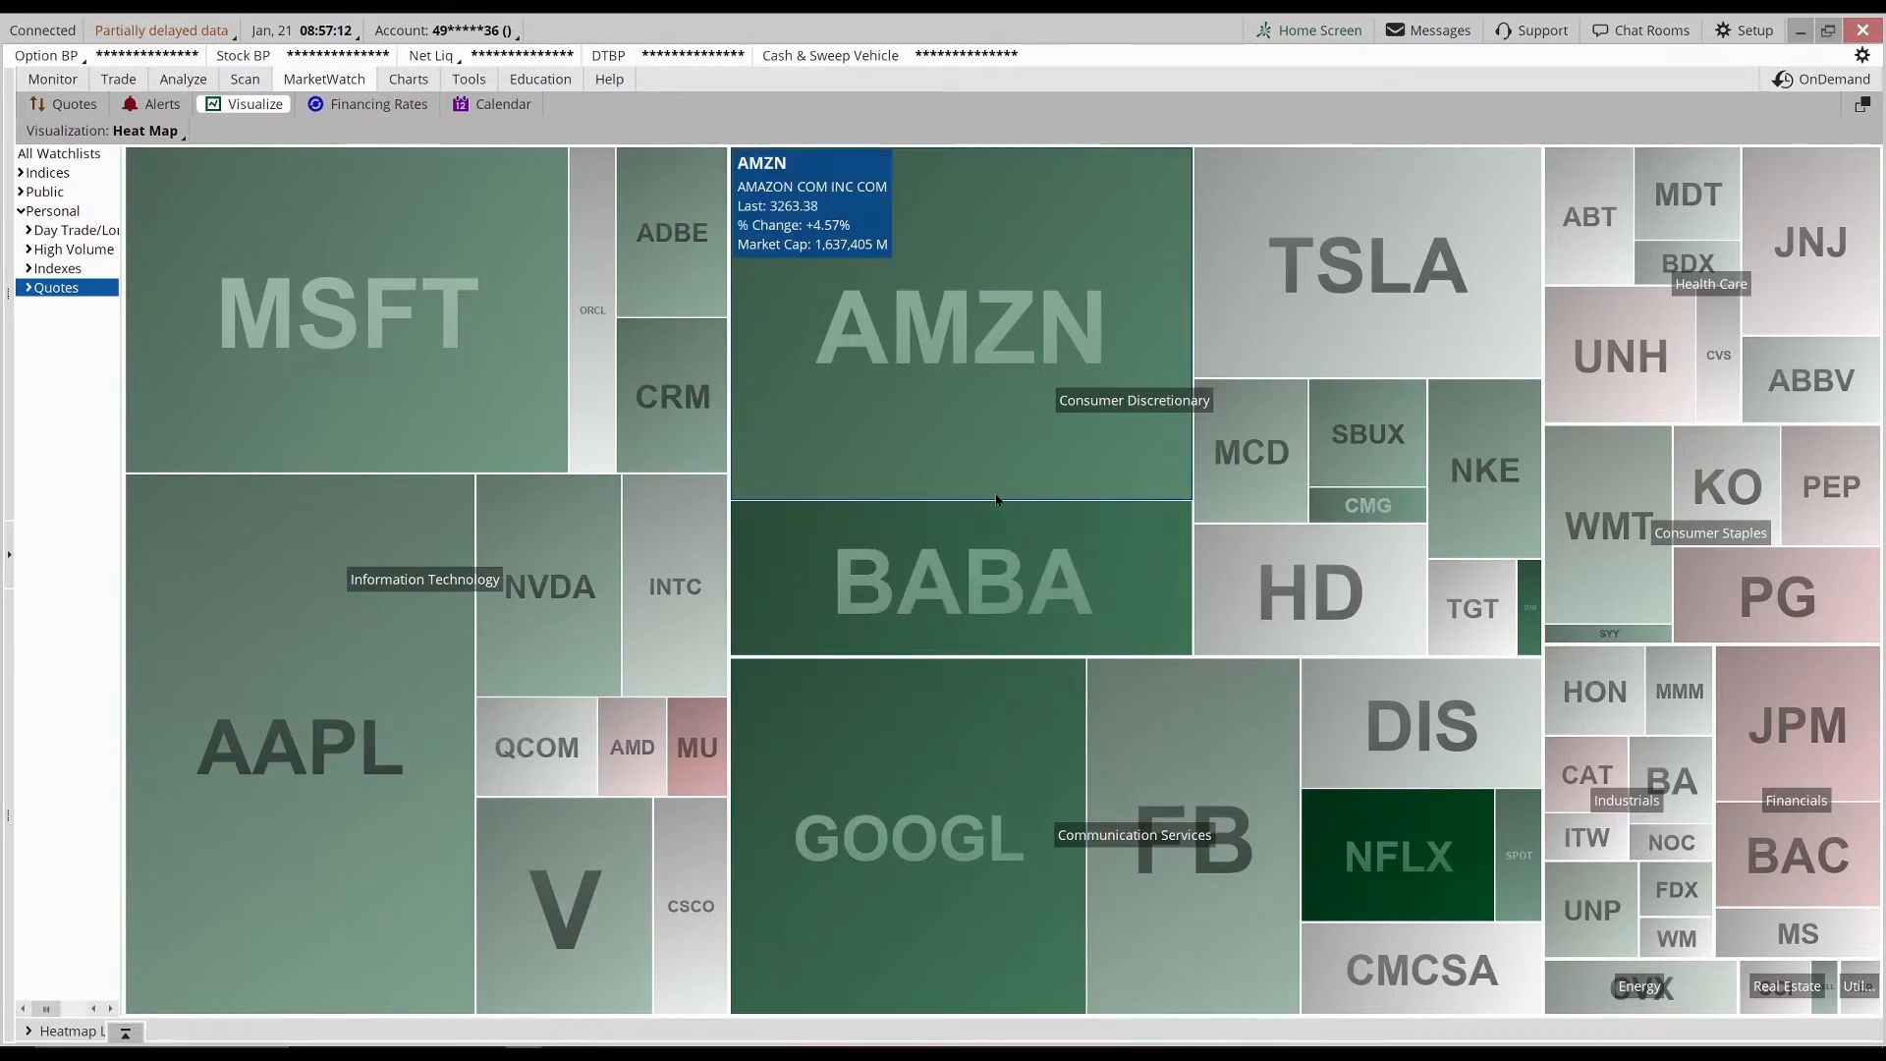
{"action": "mouse_move", "coordinate": [1469, 607]}
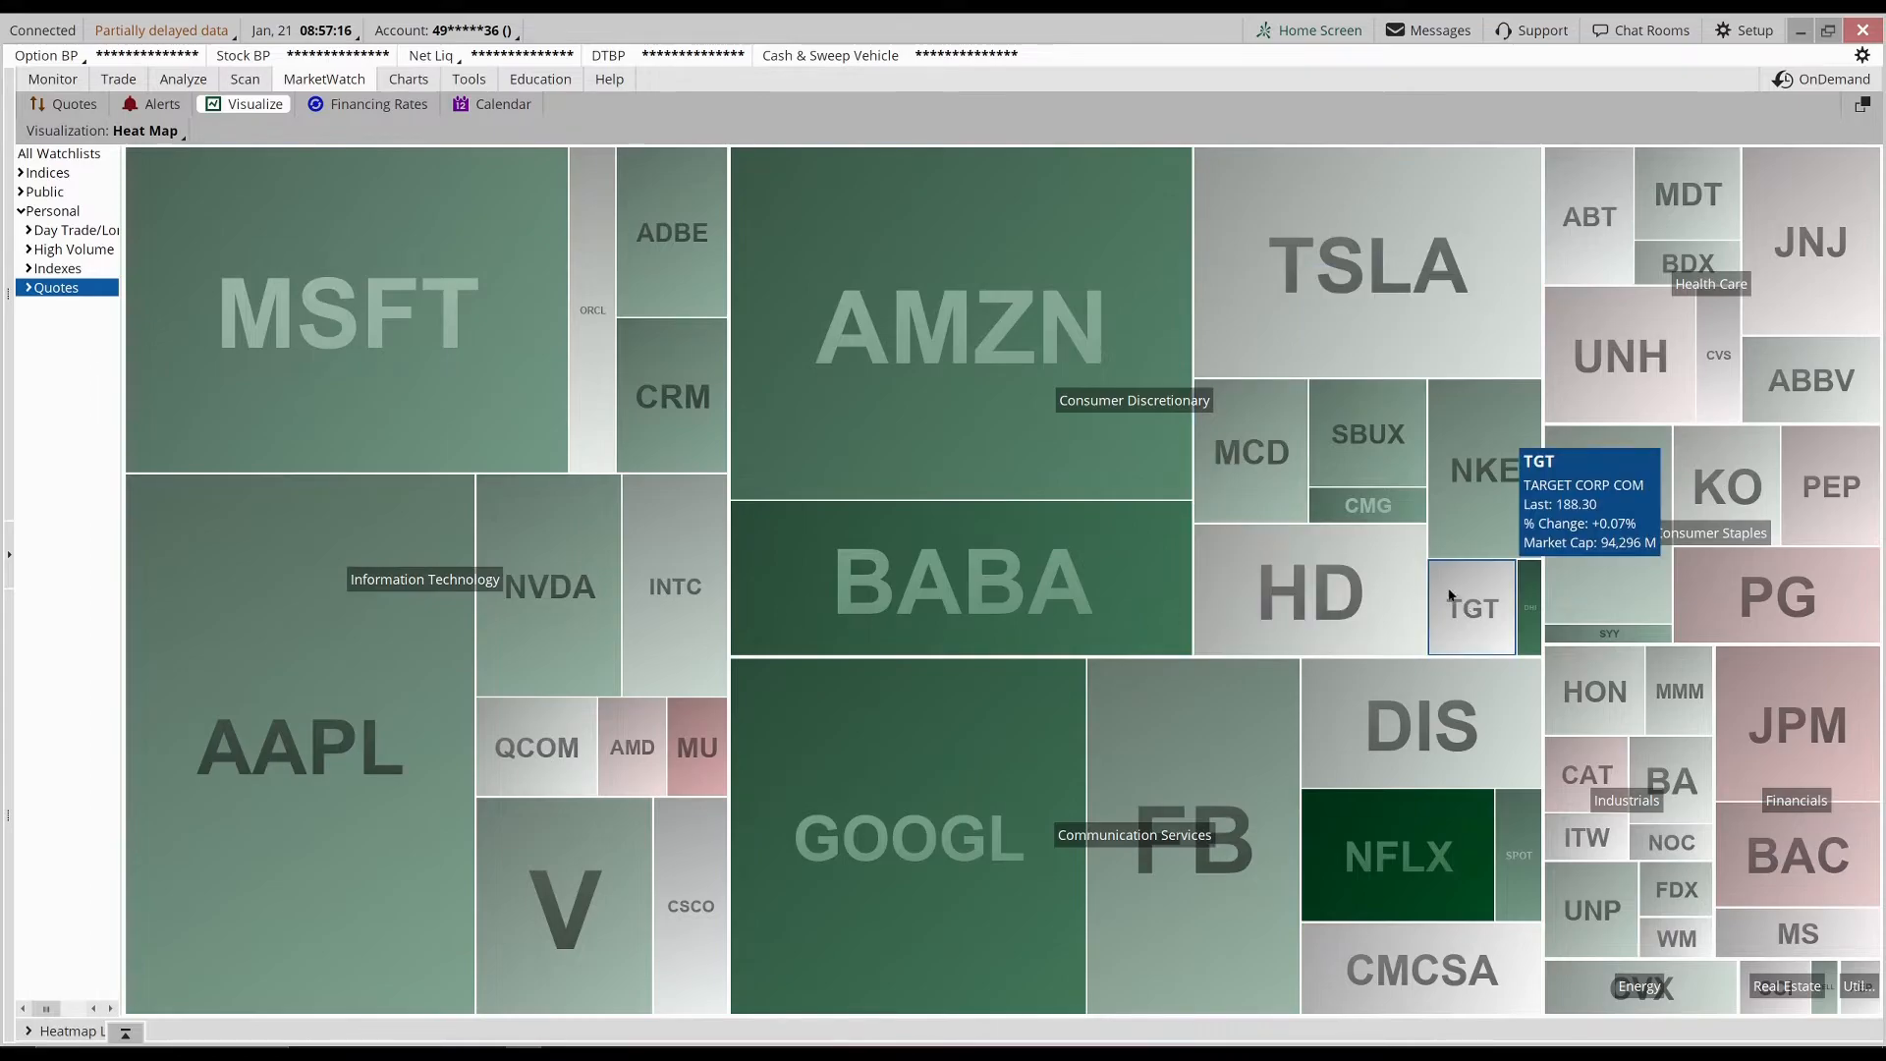
{"action": "mouse_move", "coordinate": [1077, 454]}
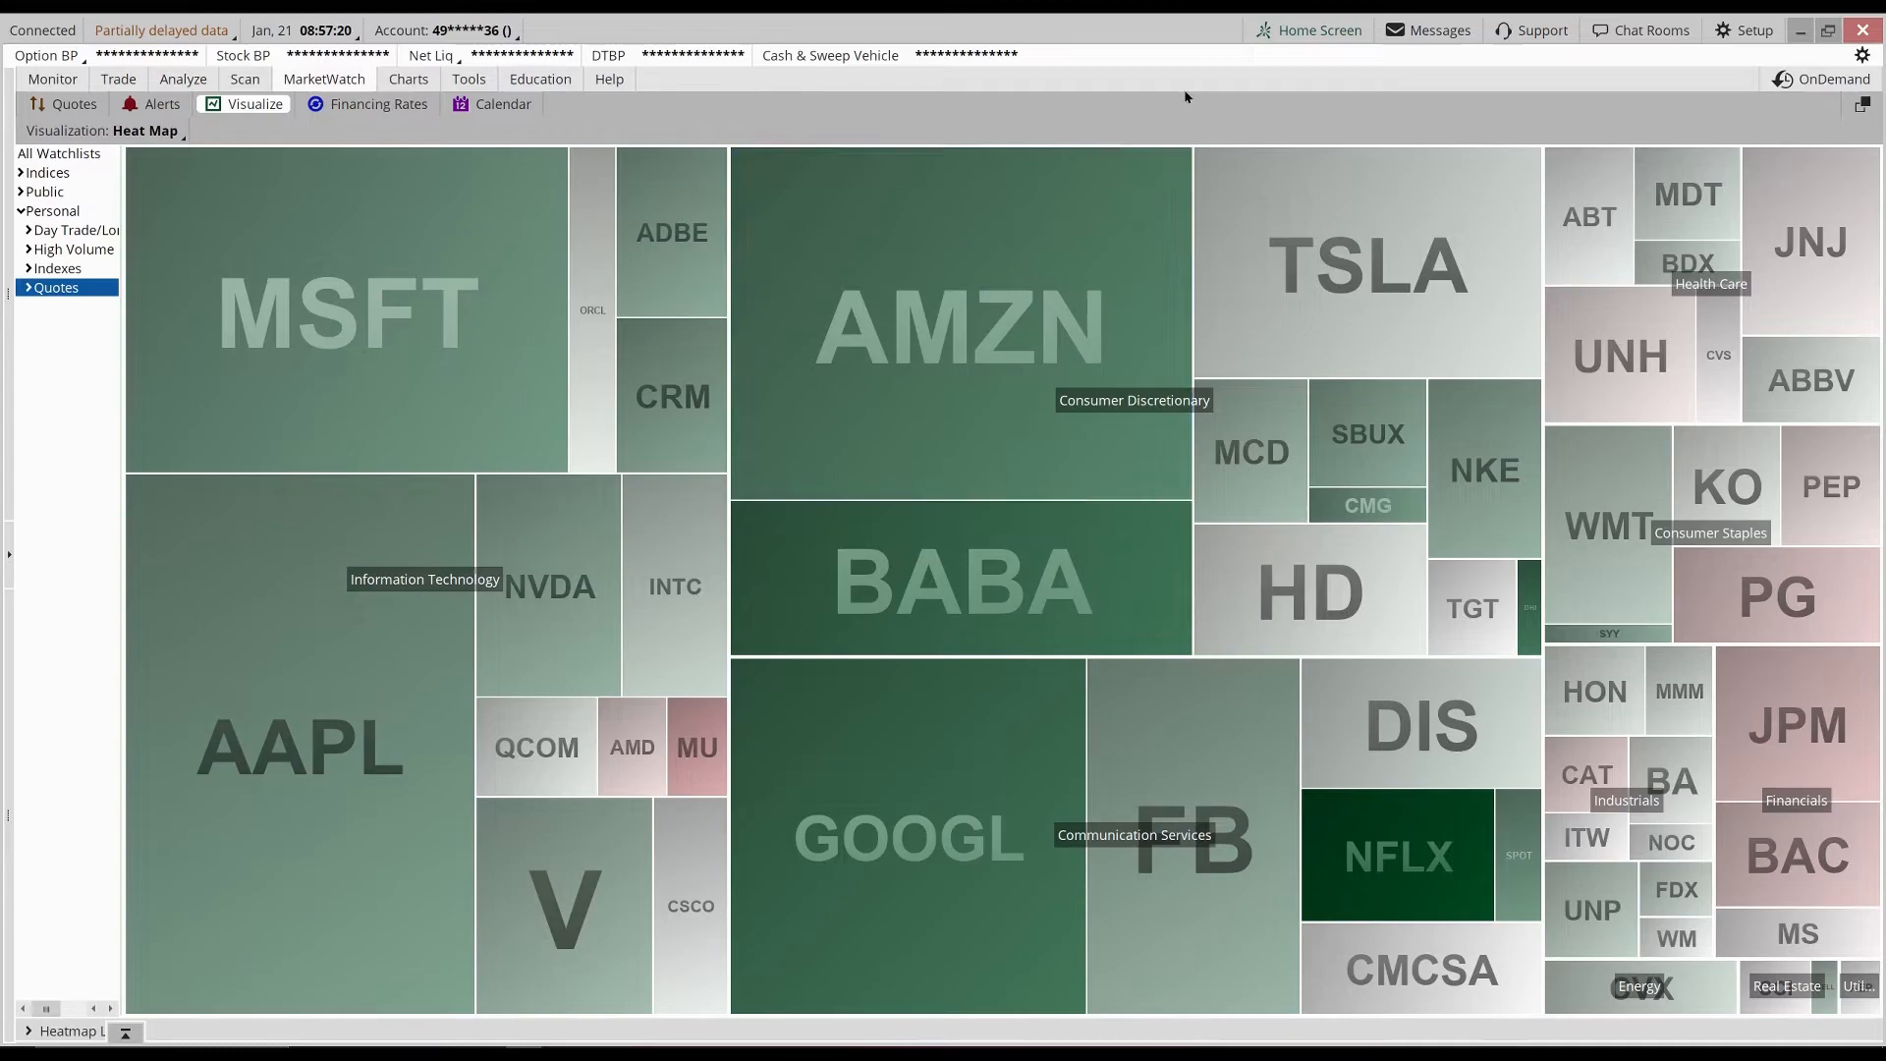
{"action": "mouse_move", "coordinate": [950, 324]}
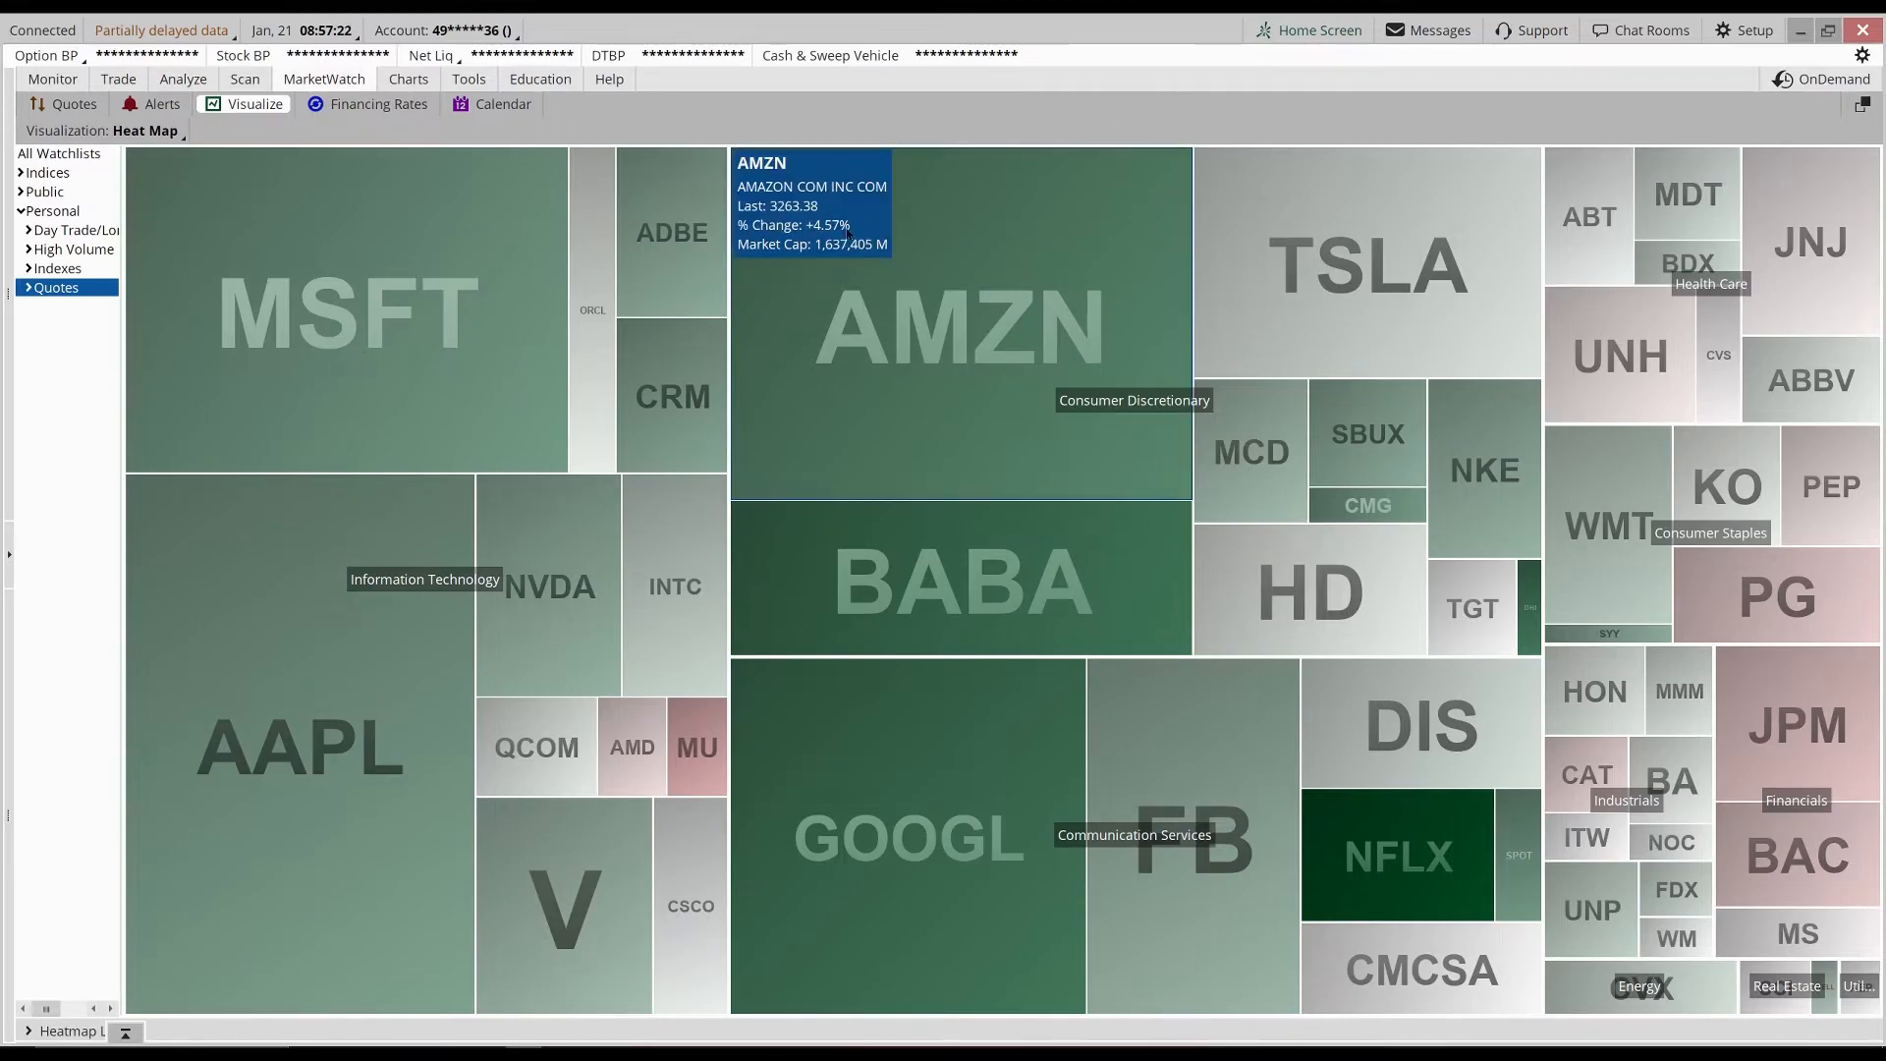
{"action": "mouse_move", "coordinate": [849, 94]}
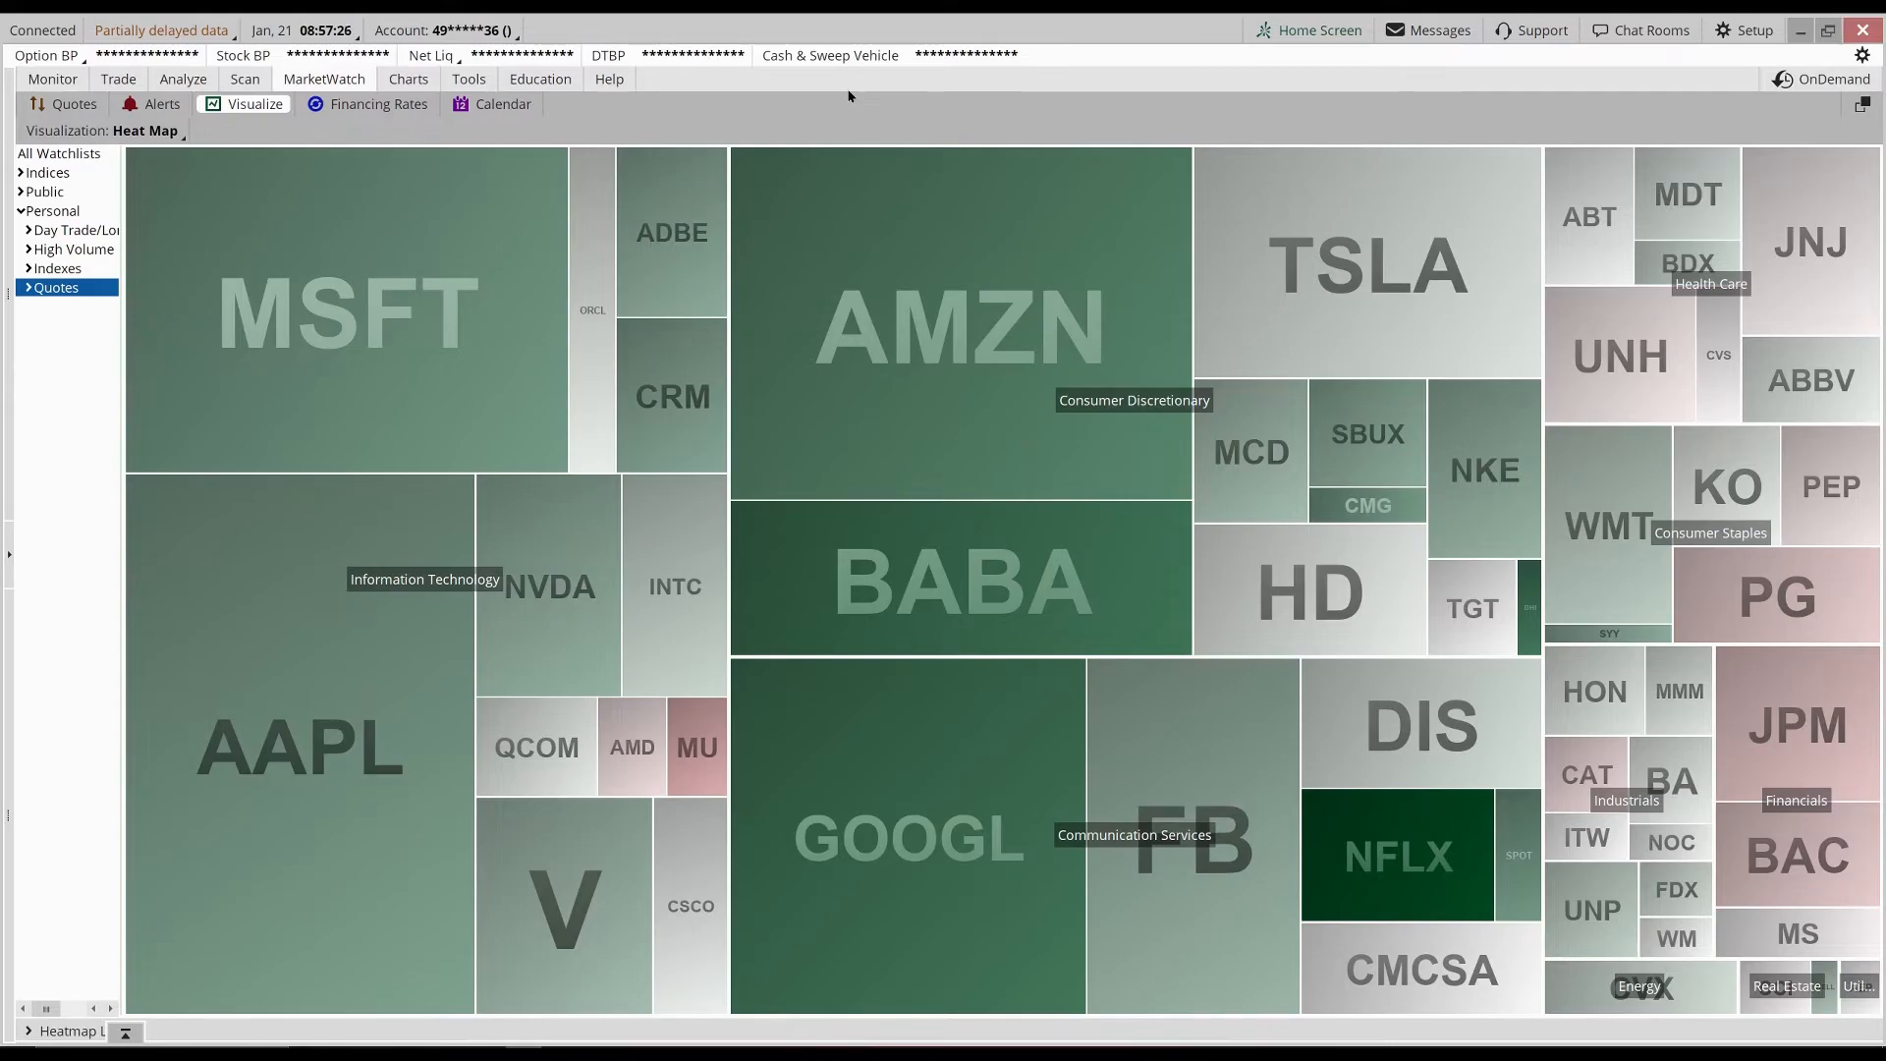
{"action": "mouse_move", "coordinate": [937, 106]}
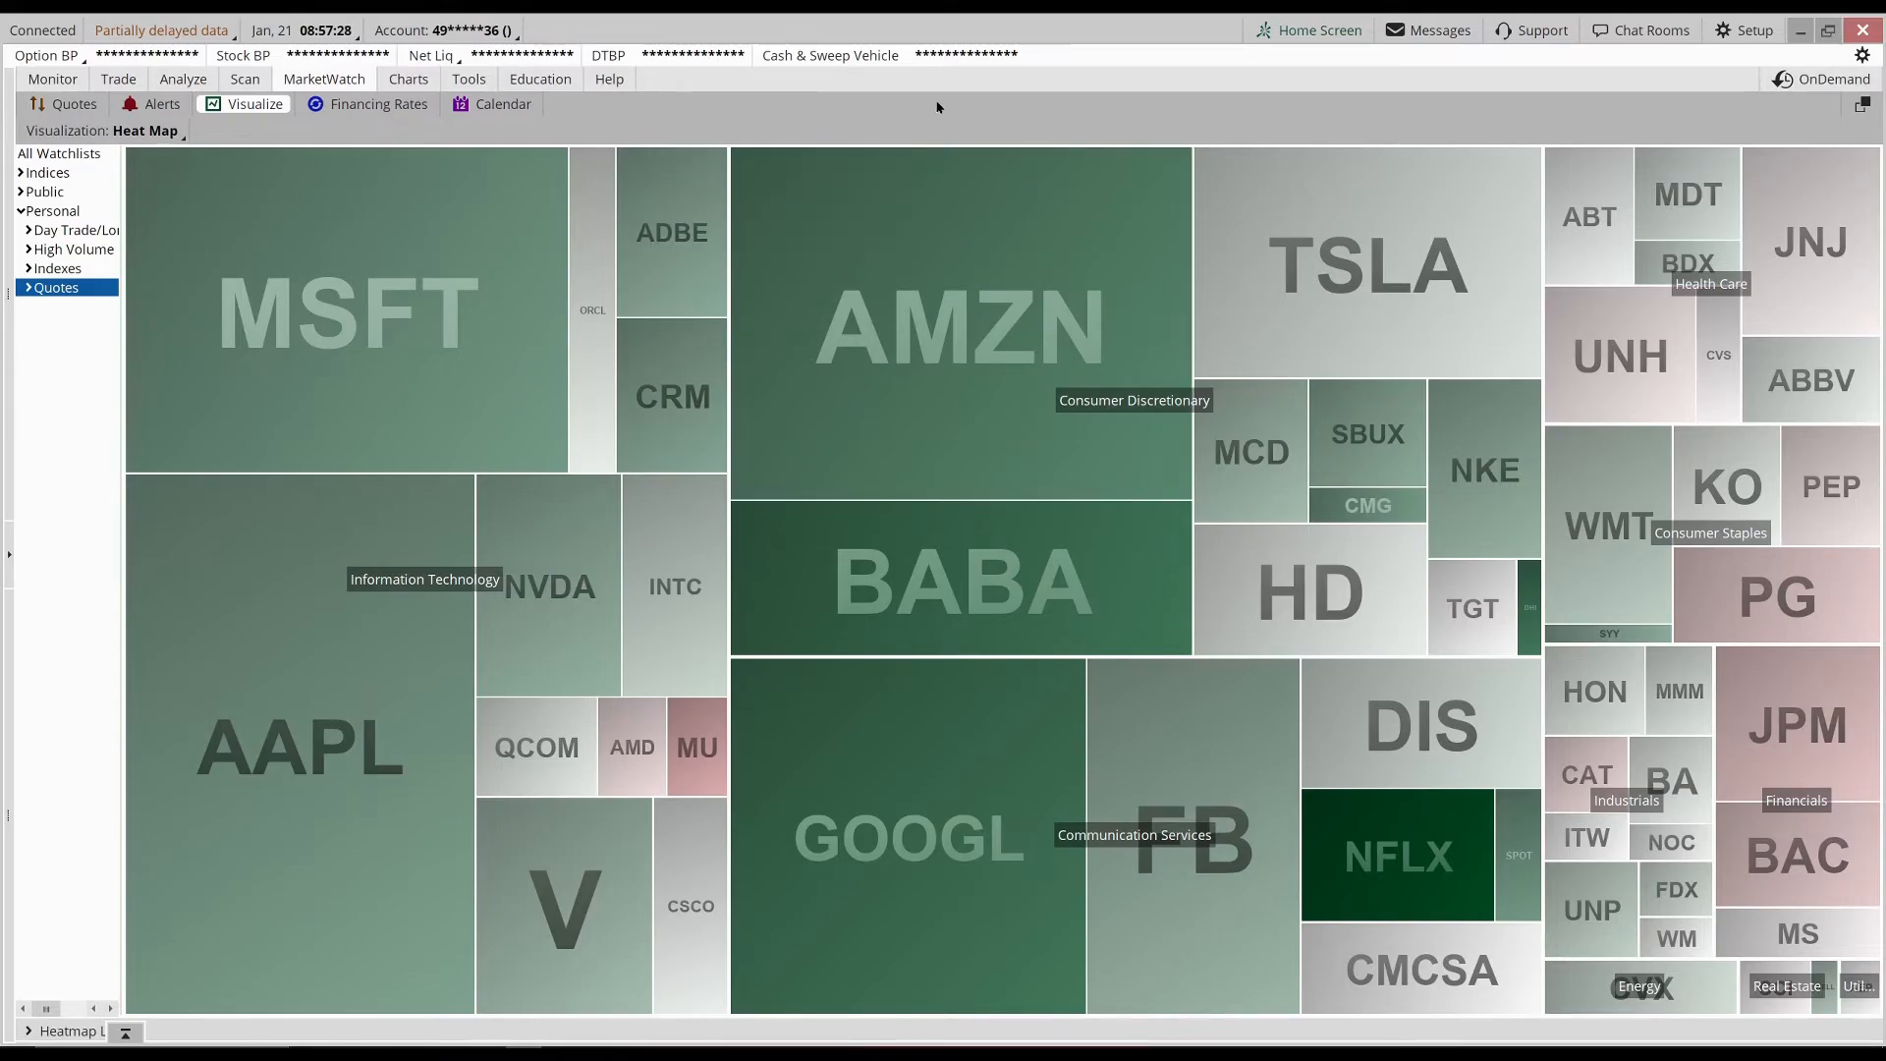